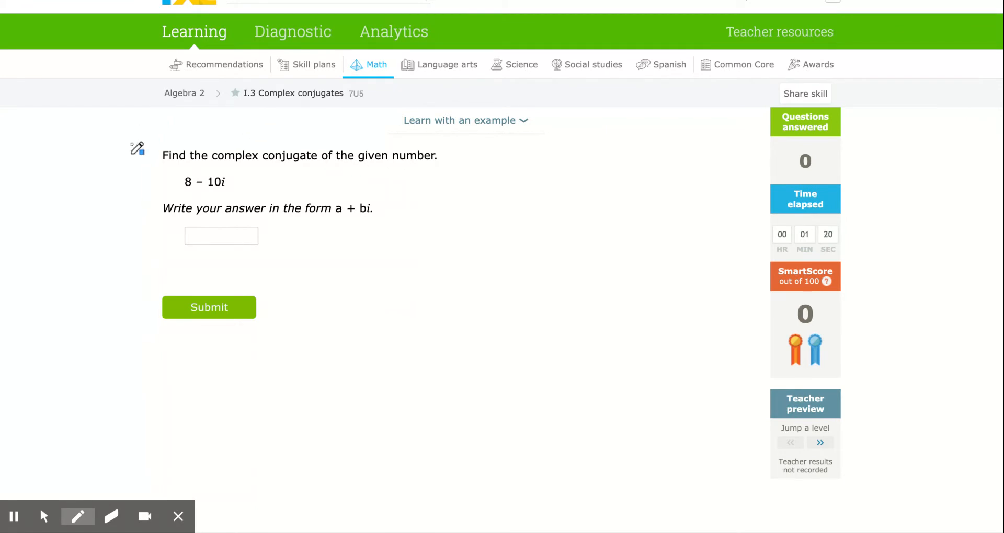
Underline the question's instruction sentence and add handwritten notes beside it.
drag(161, 166, 255, 166)
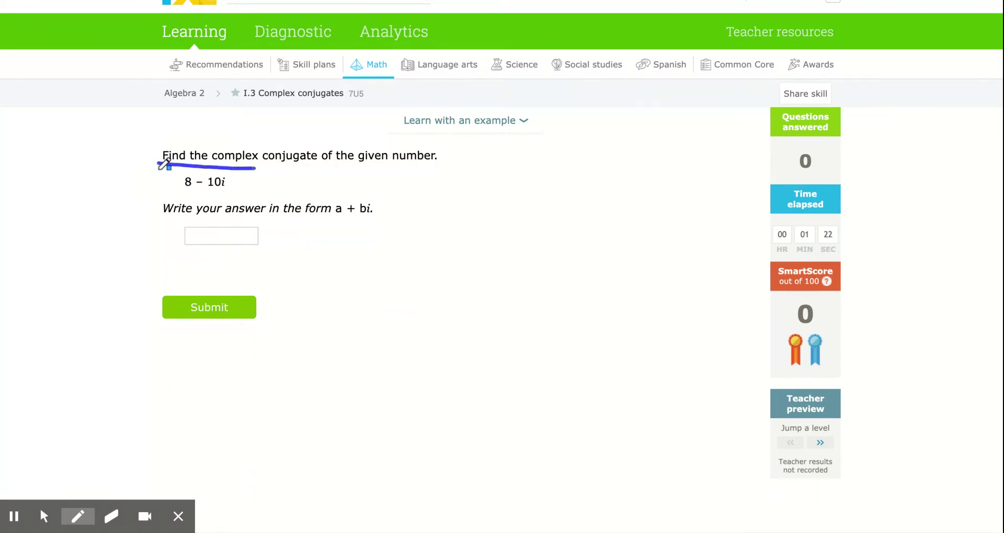
drag(163, 164, 435, 164)
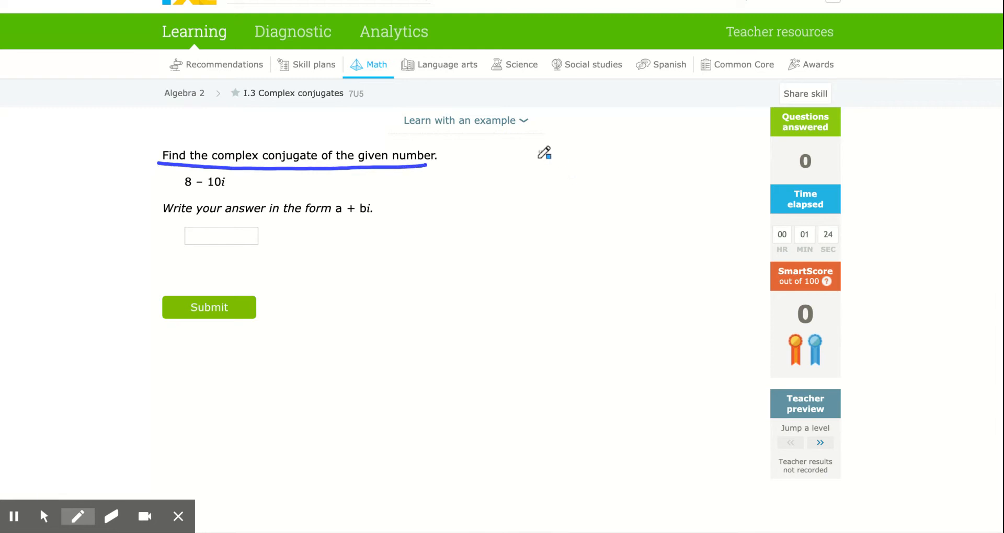
drag(518, 157, 534, 160)
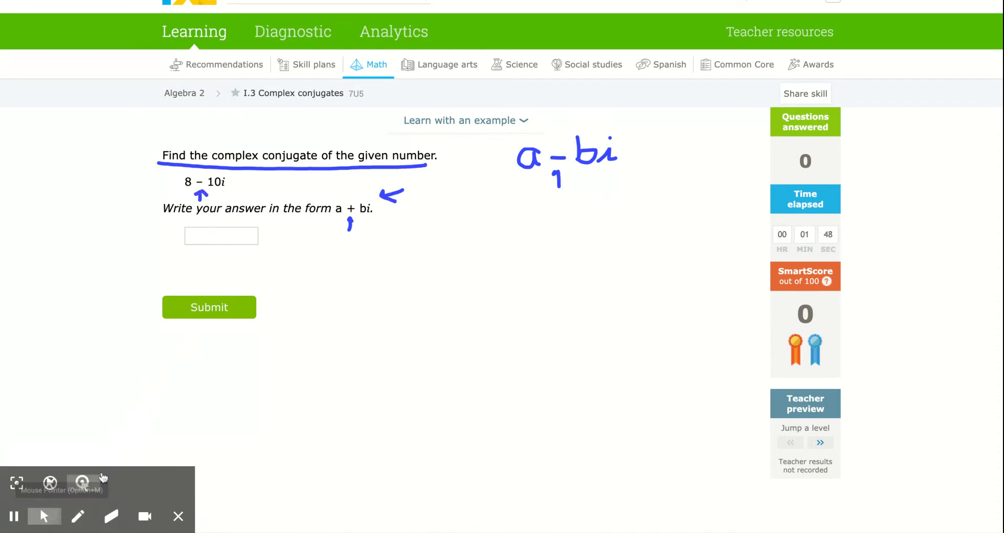
Submit 8+10i as the complex conjugate of 8 − 10i.
click(222, 236)
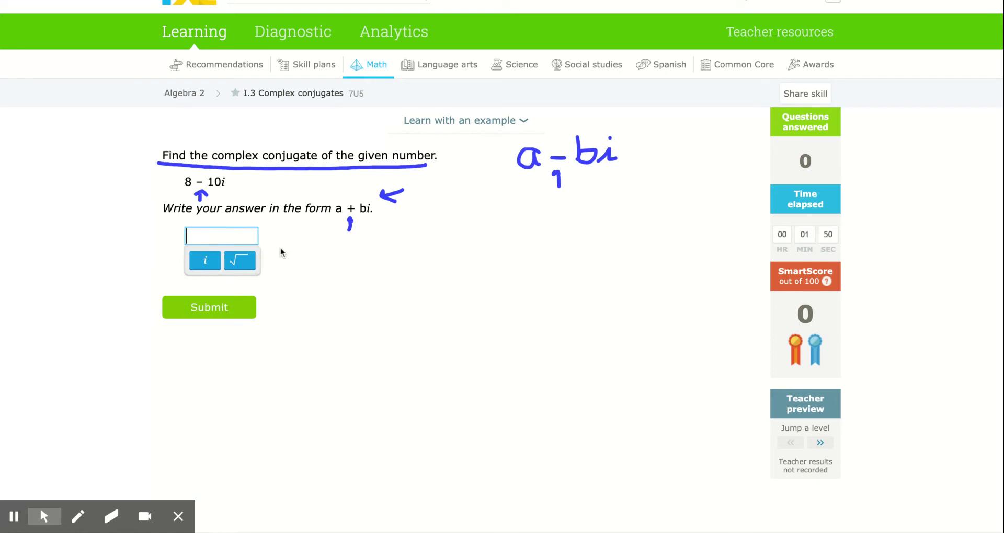
text(8+)
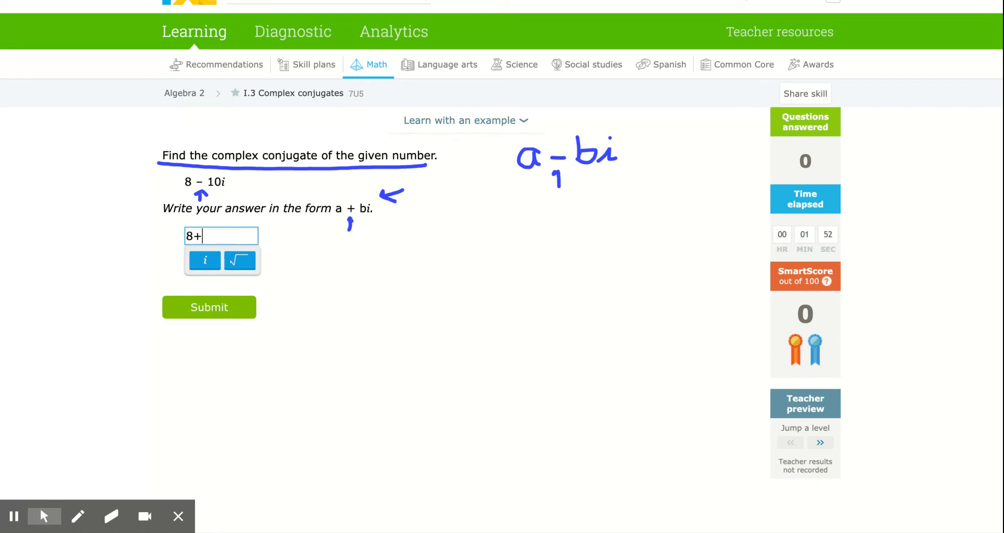
text(10i)
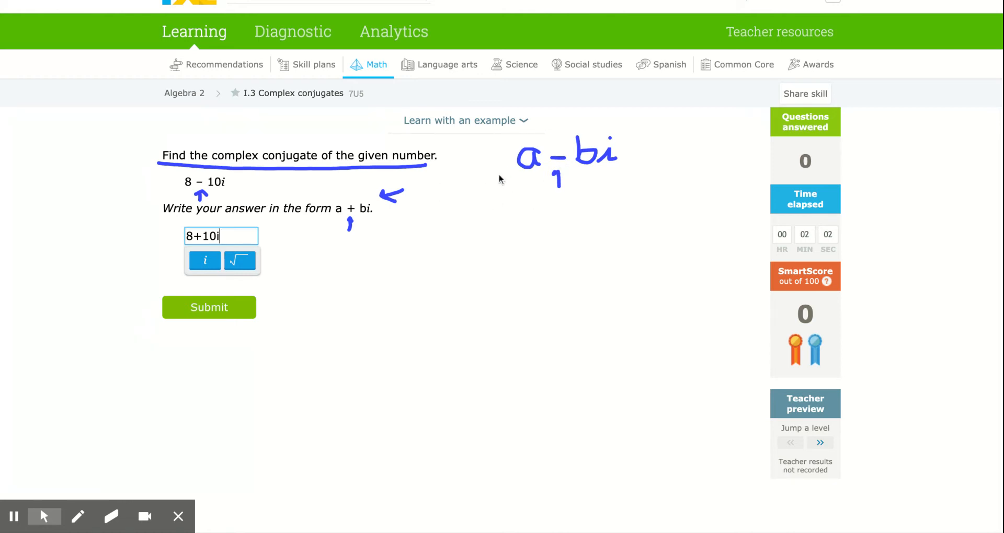
mouse_move(559, 168)
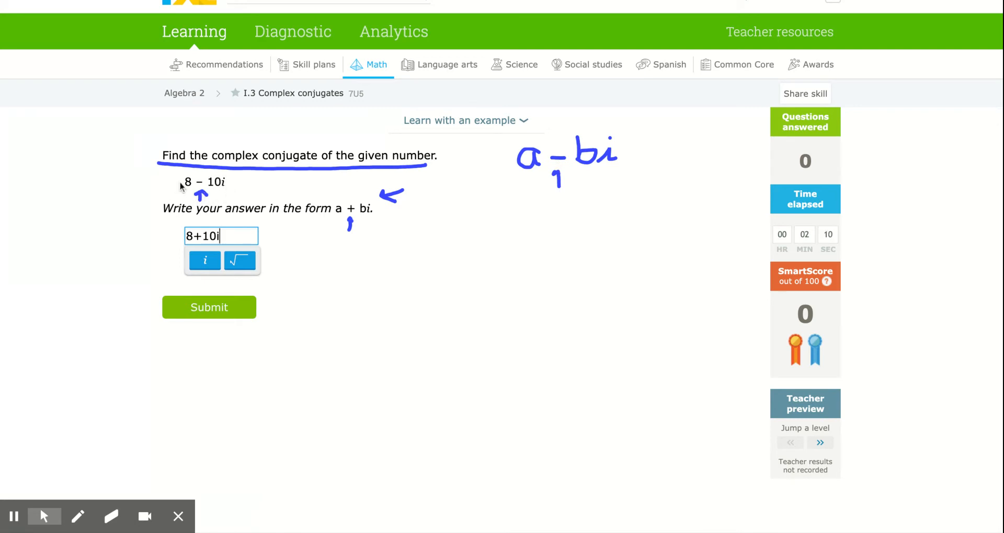
click(208, 307)
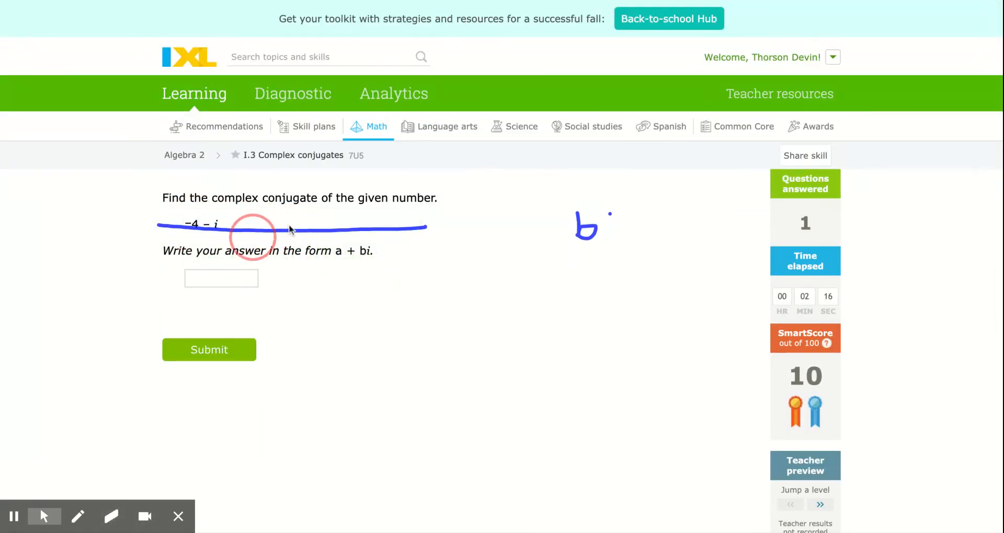
click(111, 516)
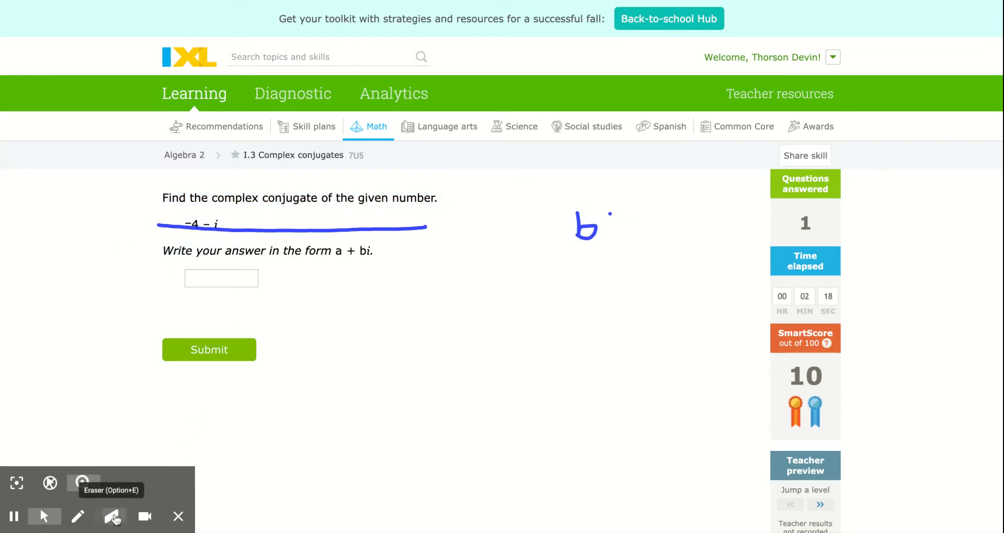
click(111, 516)
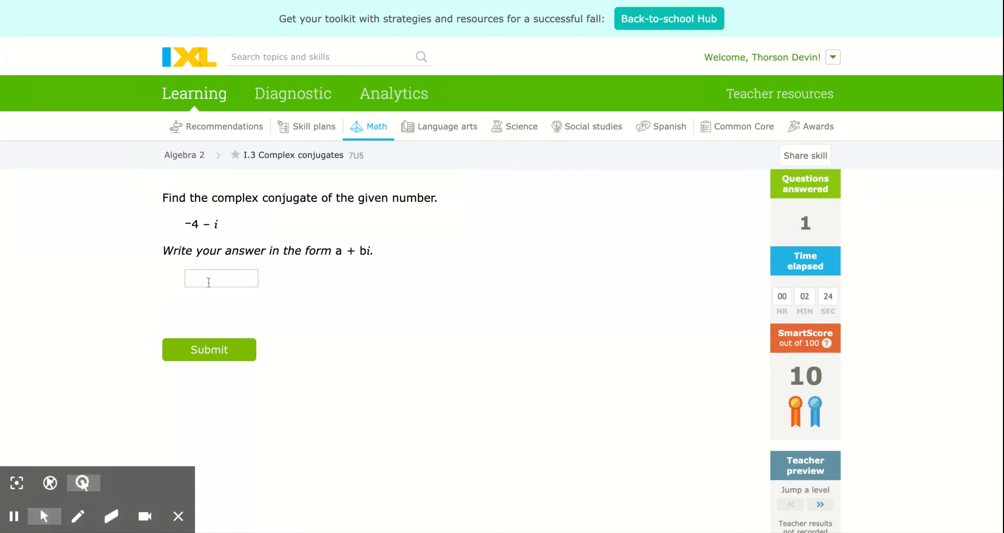
Answer −4+i for −4 − i and submit −10+2i for the next question.
click(222, 278)
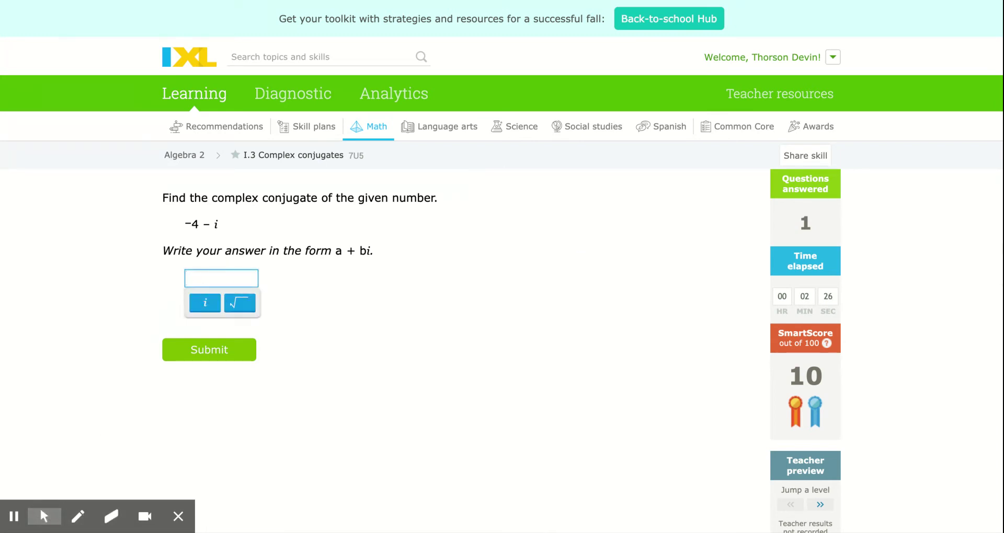
text(-)
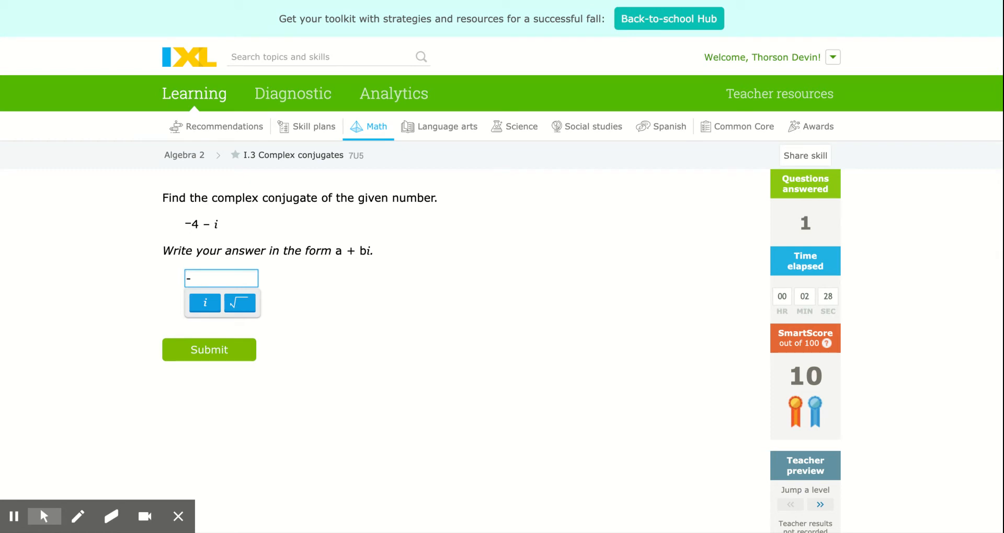
text(4+)
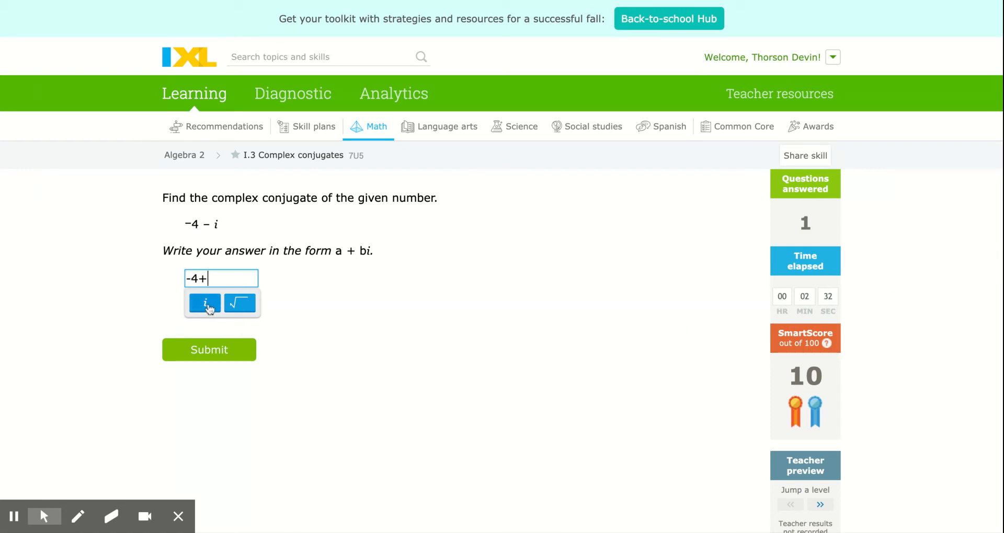
click(209, 349)
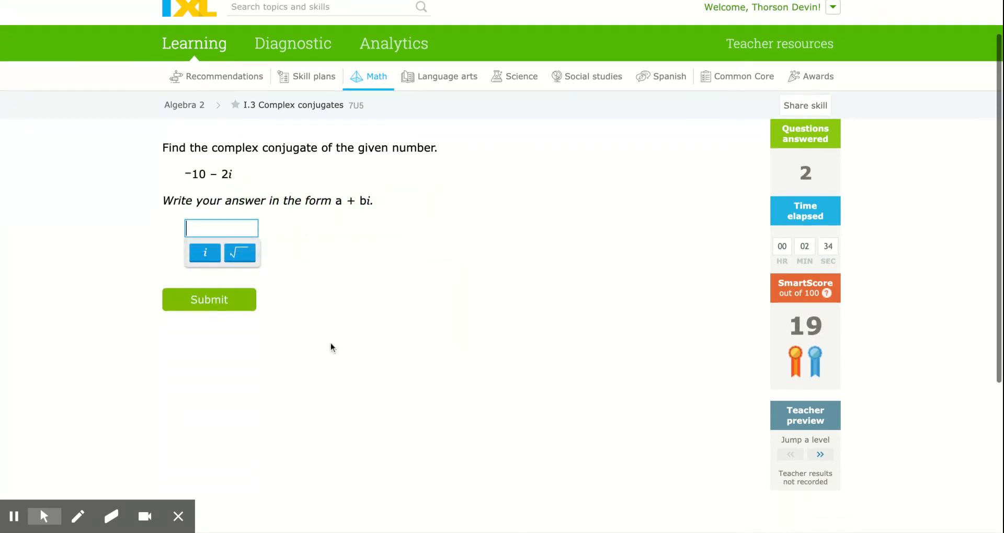
text(-12)
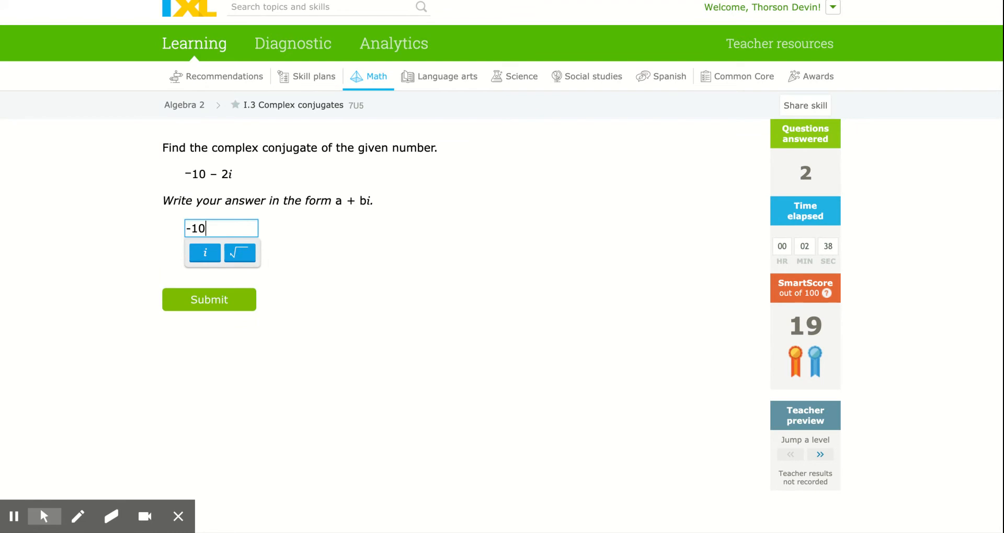
text(+2i)
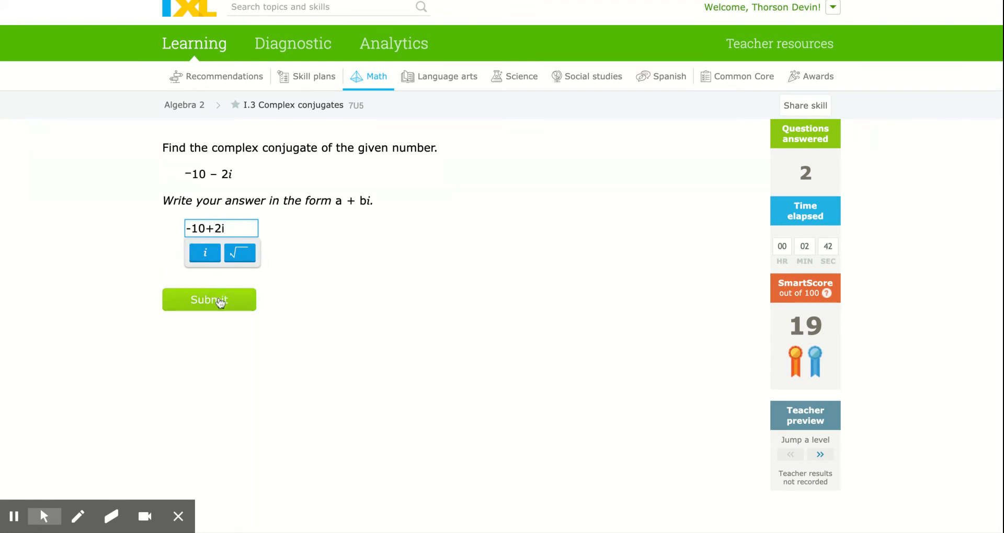
click(209, 299)
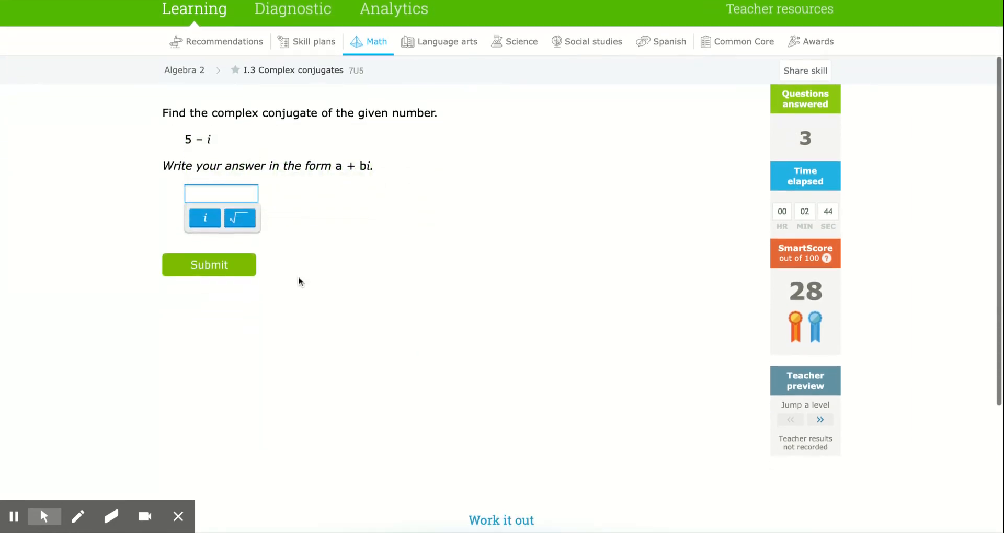
mouse_move(481, 183)
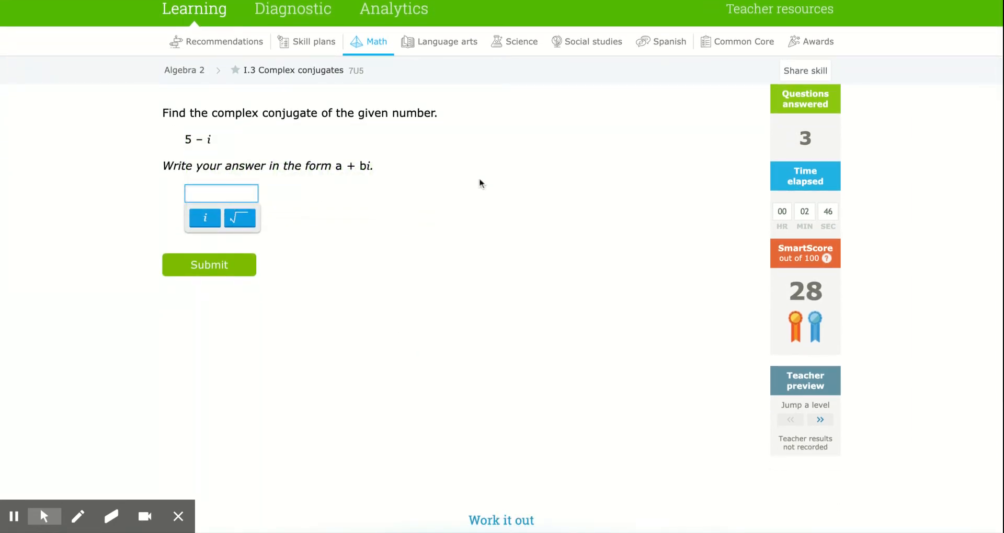
Submit the conjugates 5+i and 5-6i for the 5 − i and 5 + 6i questions.
click(208, 265)
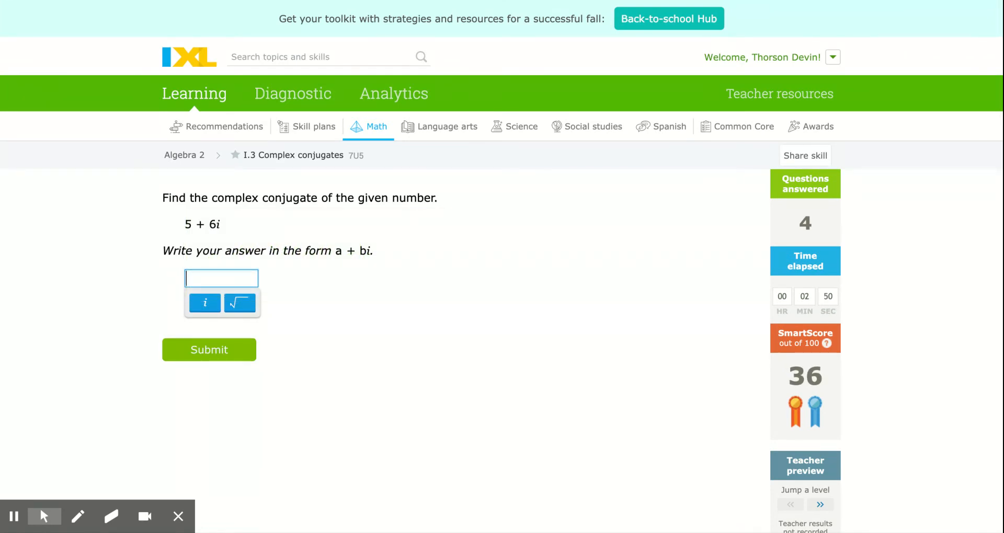
text(5-)
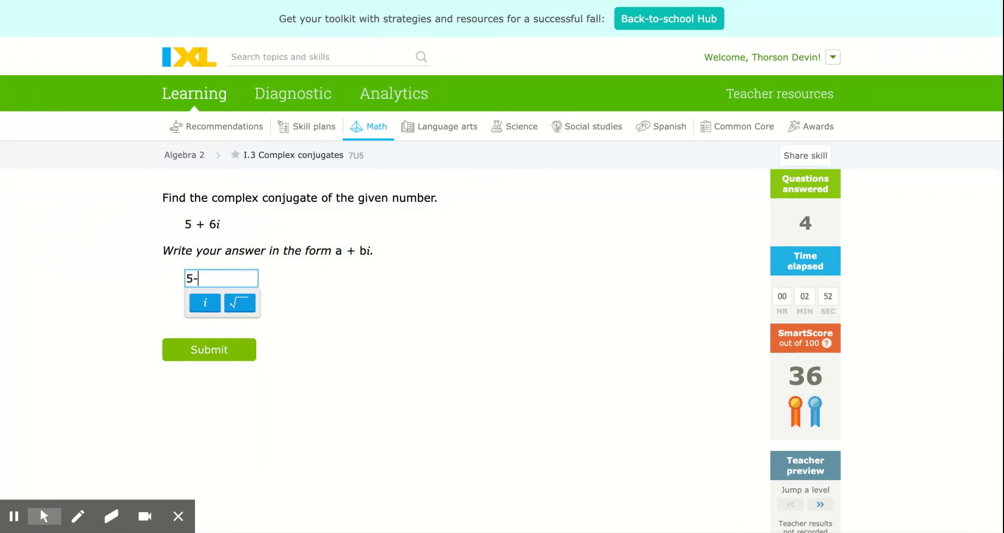
text(6i)
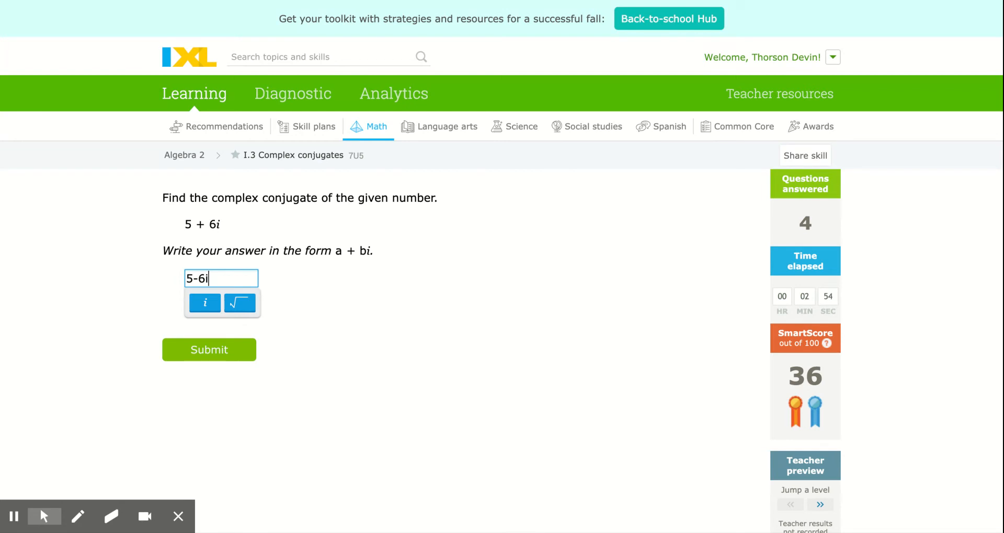
click(210, 349)
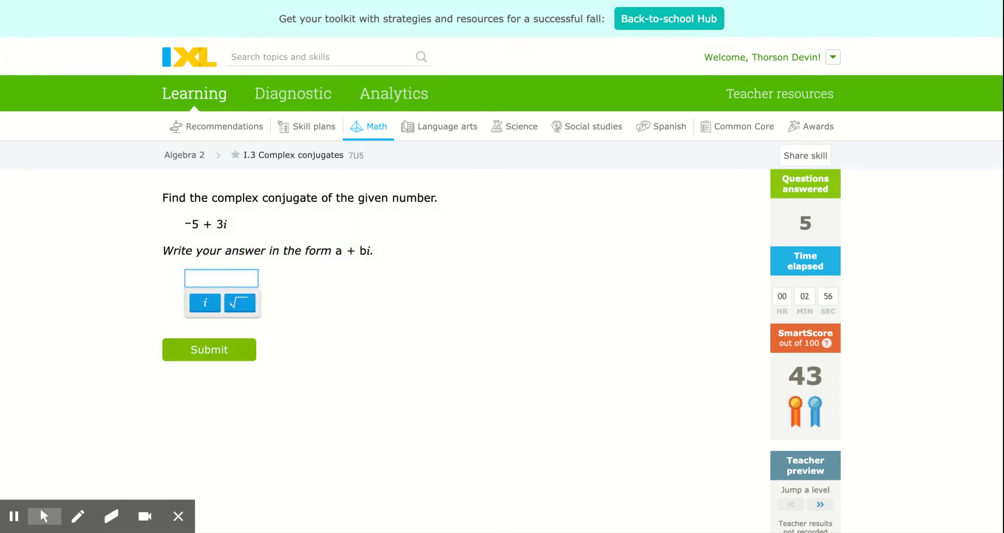
Submit the conjugates −5−3i, 4−4i and 7−7i for the next three questions.
text(-5-)
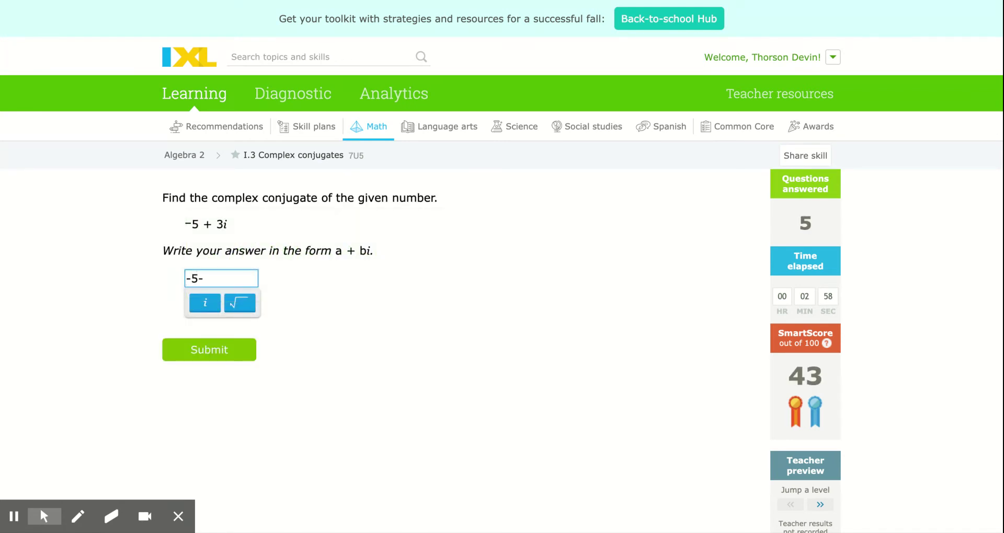
click(208, 350)
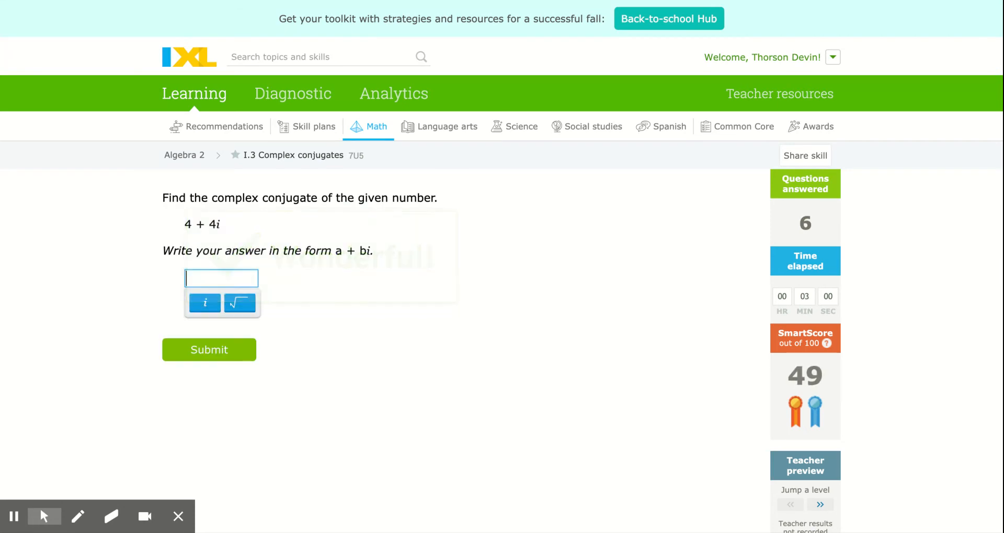
text(4-4)
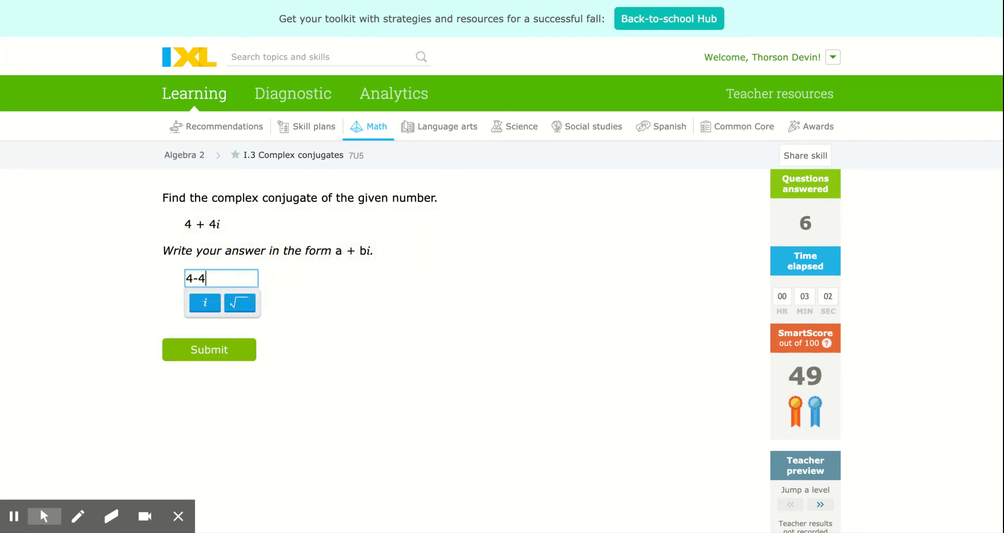
click(209, 350)
text(7)
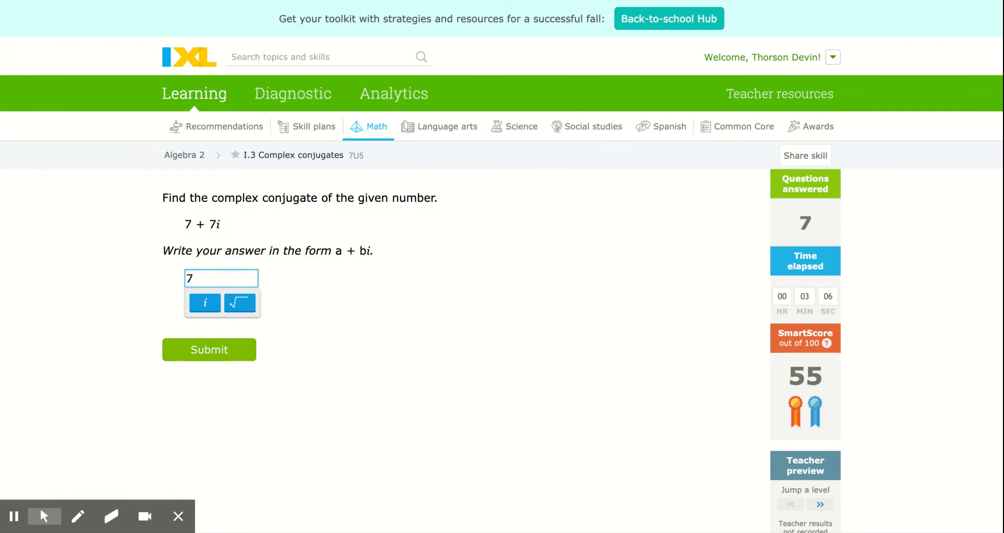
text(-)
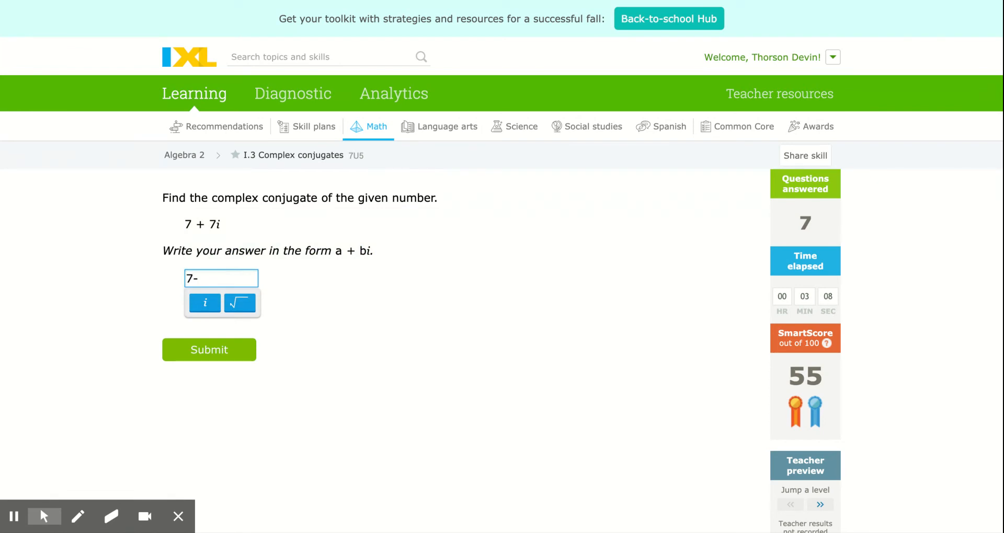
text(7i)
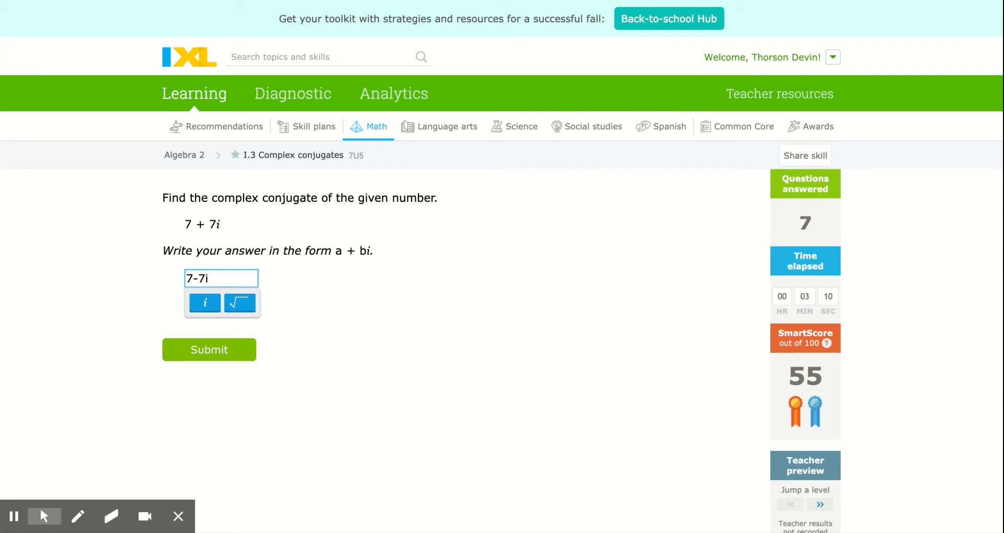
click(209, 349)
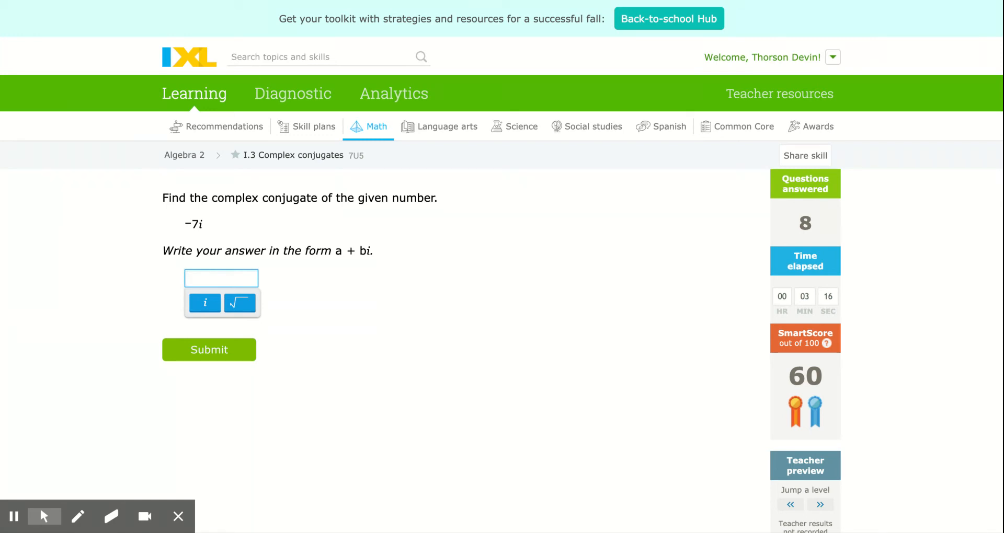
mouse_move(212, 228)
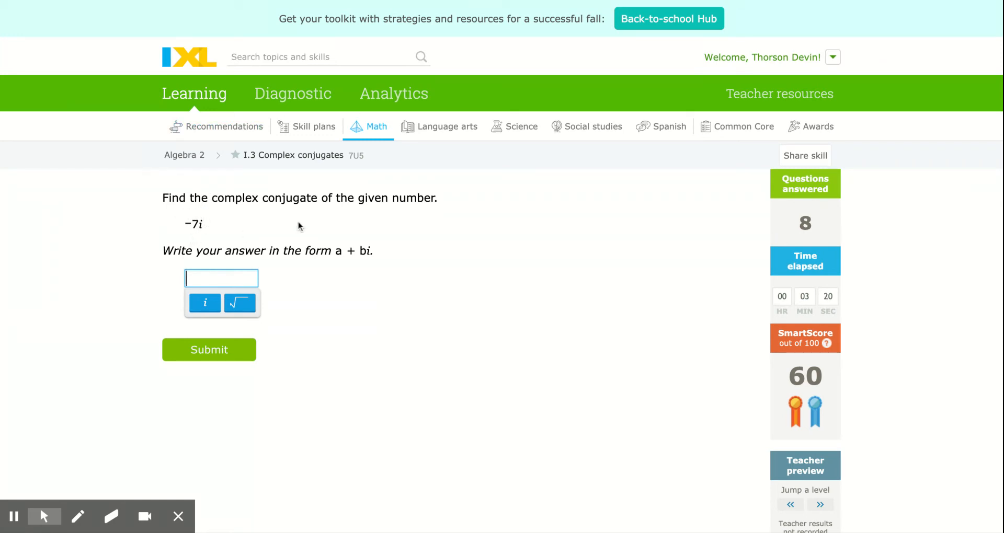
mouse_move(481, 171)
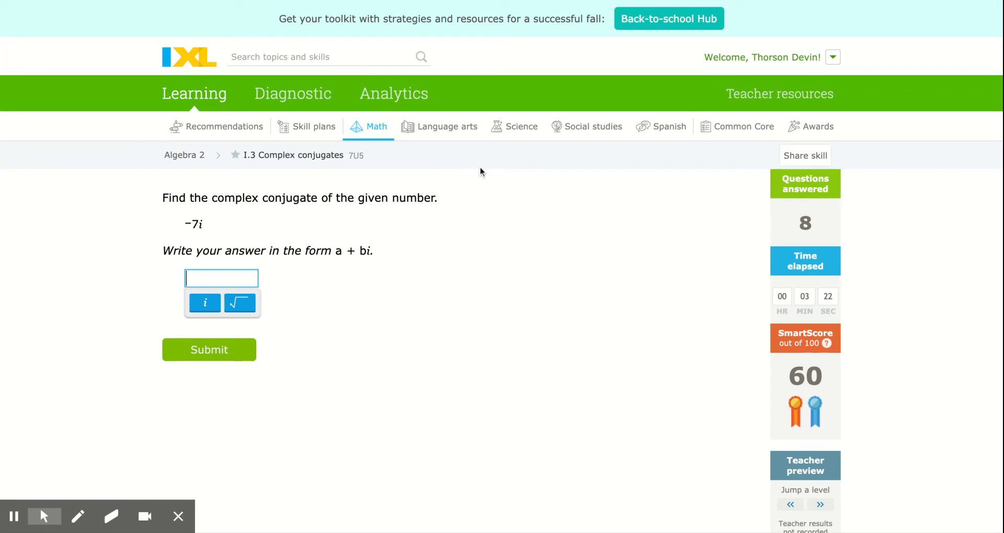
Submit 7i as the conjugate of −7i and 4 as the conjugate of 4.
text(7i)
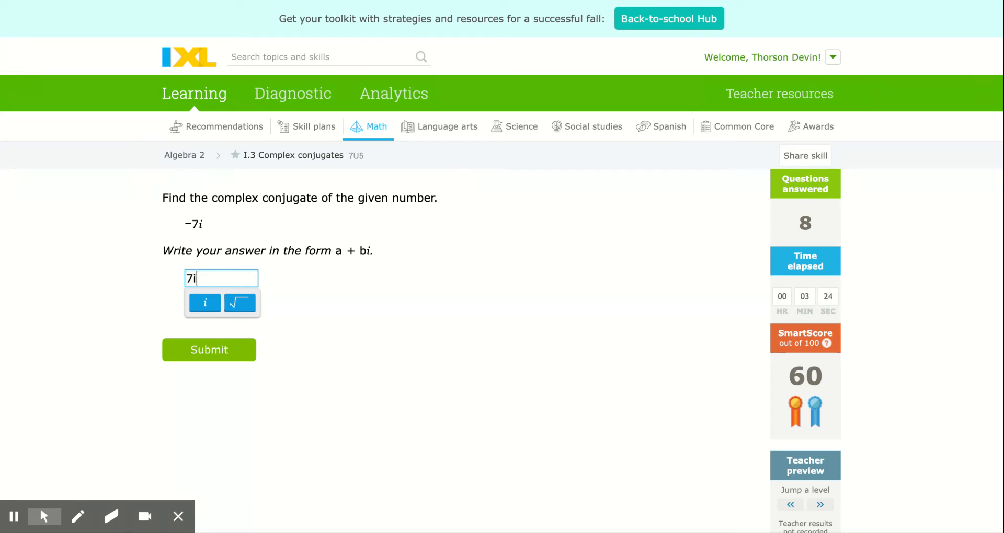
mouse_move(209, 330)
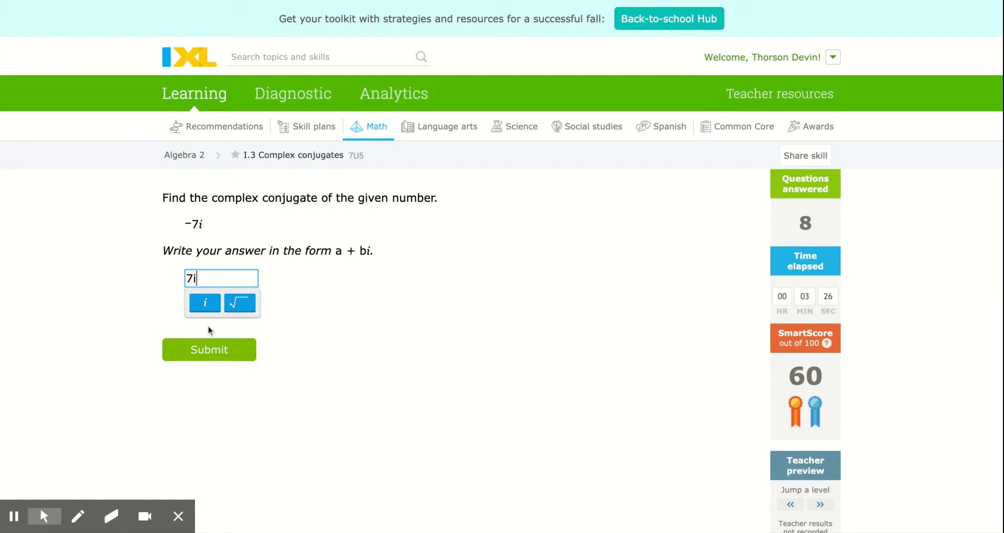
click(209, 349)
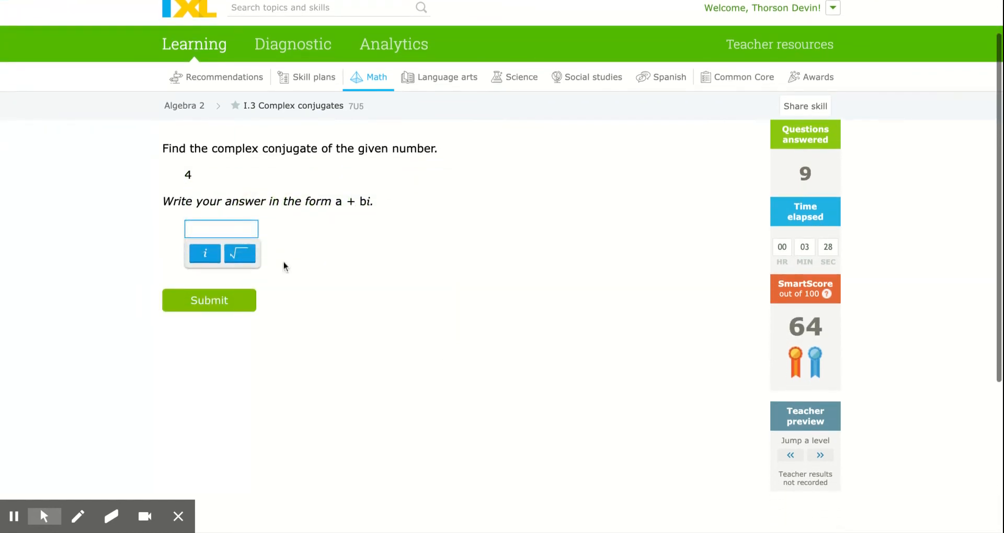
text(4)
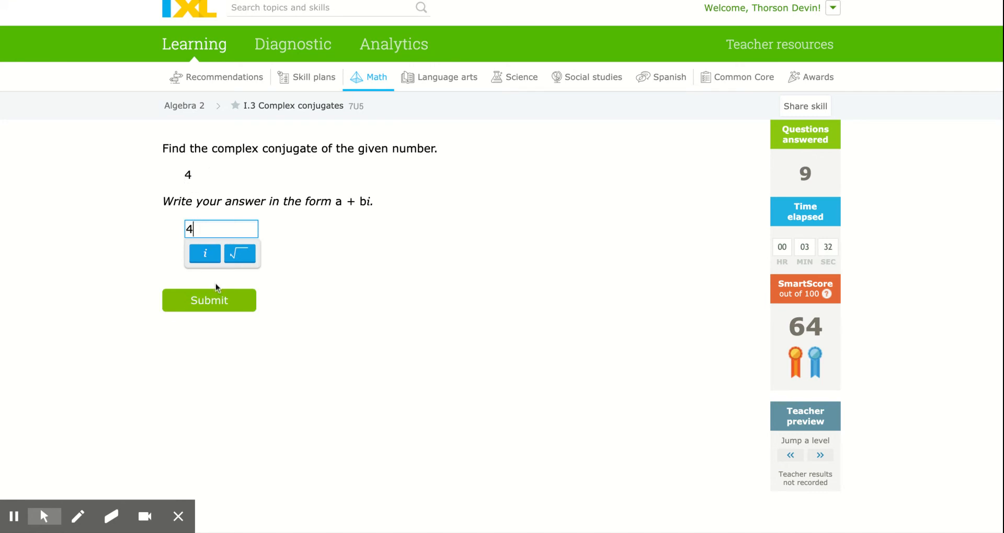
click(209, 300)
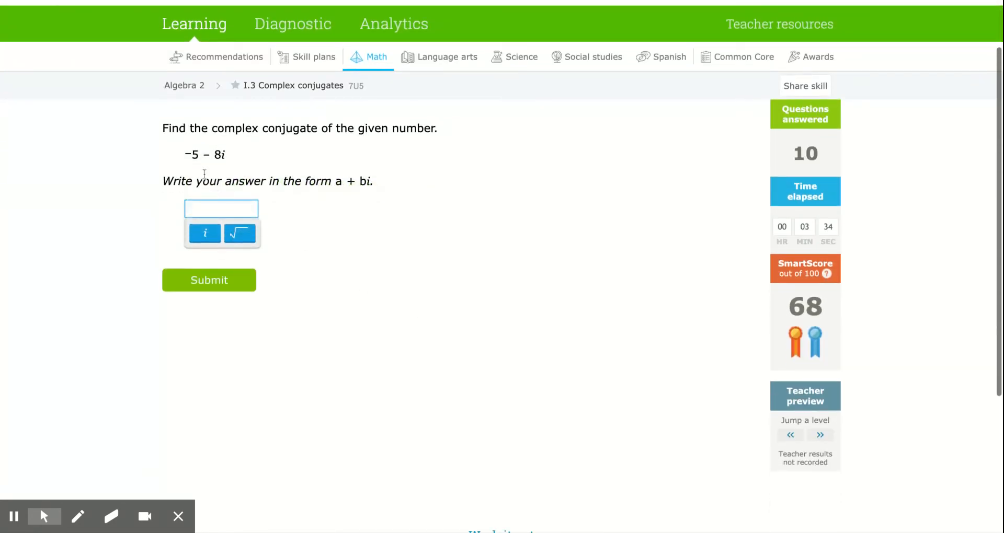
Submit the conjugates −5+8i and −9+8i for the −5 − 8i and −9 − 8i questions.
text(-)
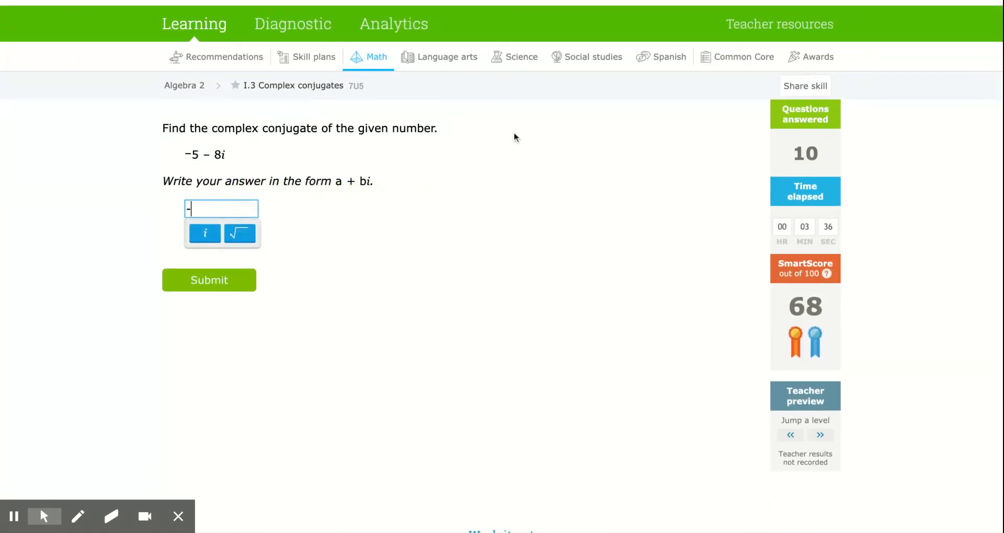
text(5)
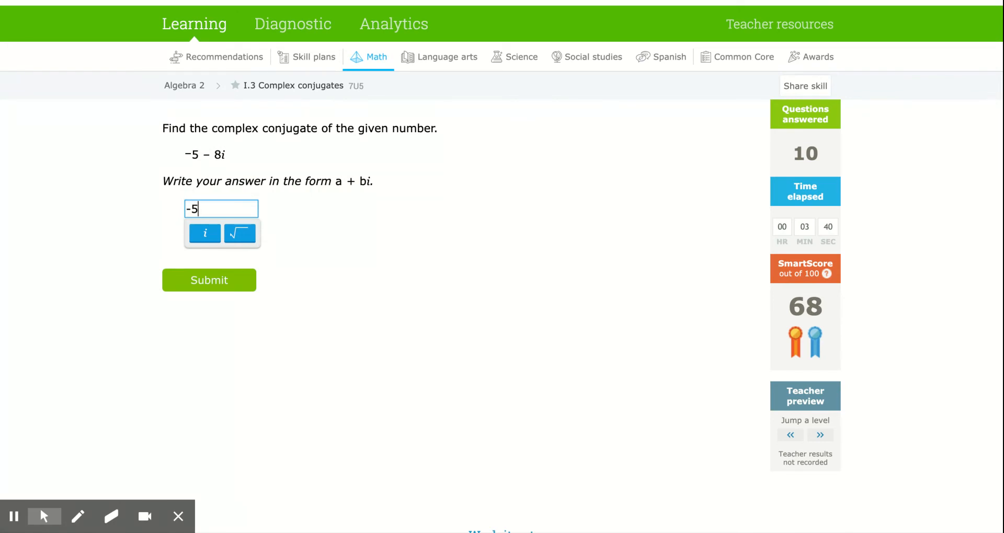
text(+8)
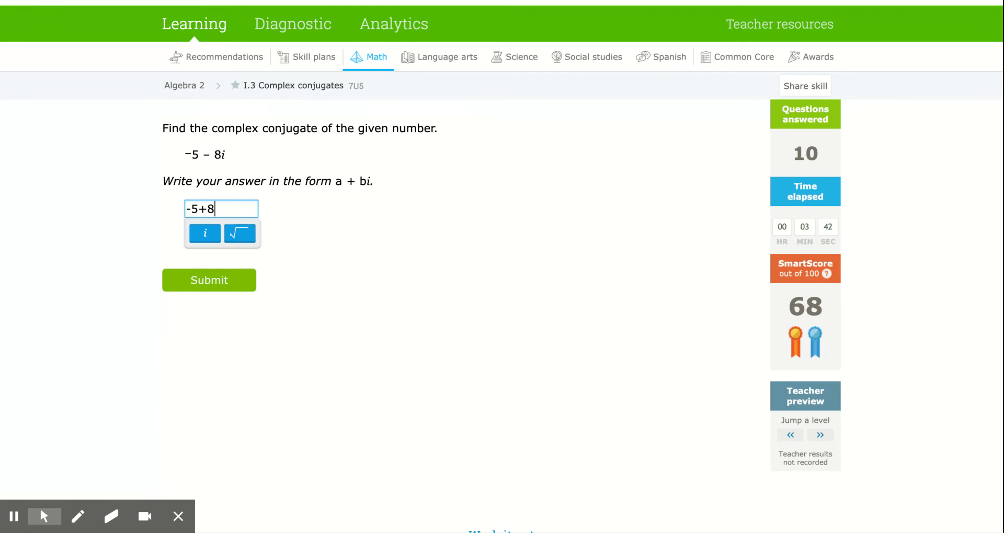
text(i)
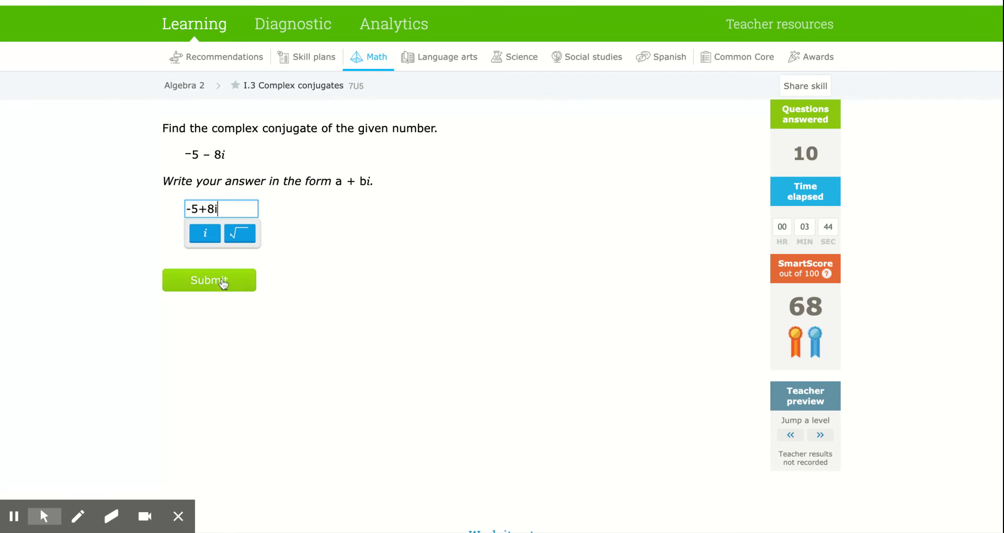
click(209, 280)
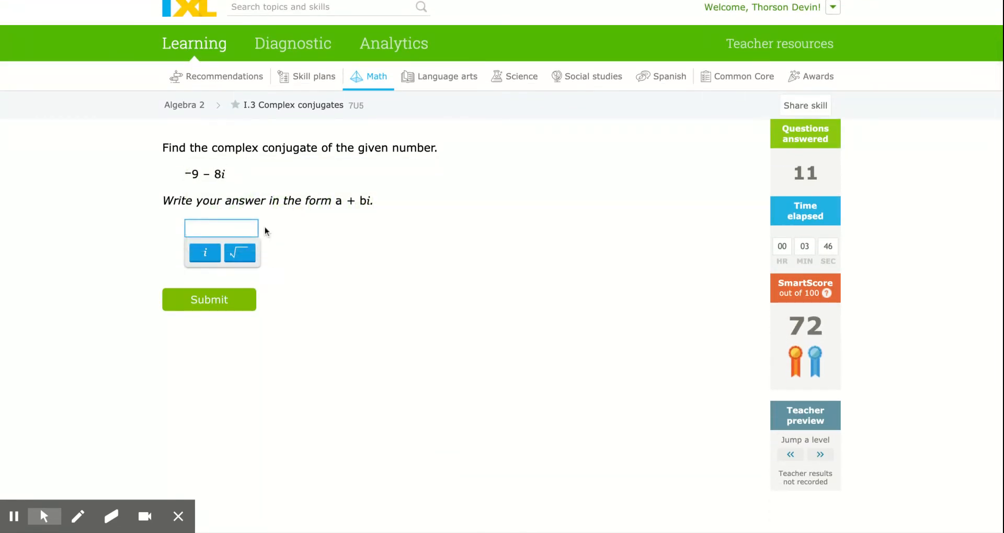
text(-9)
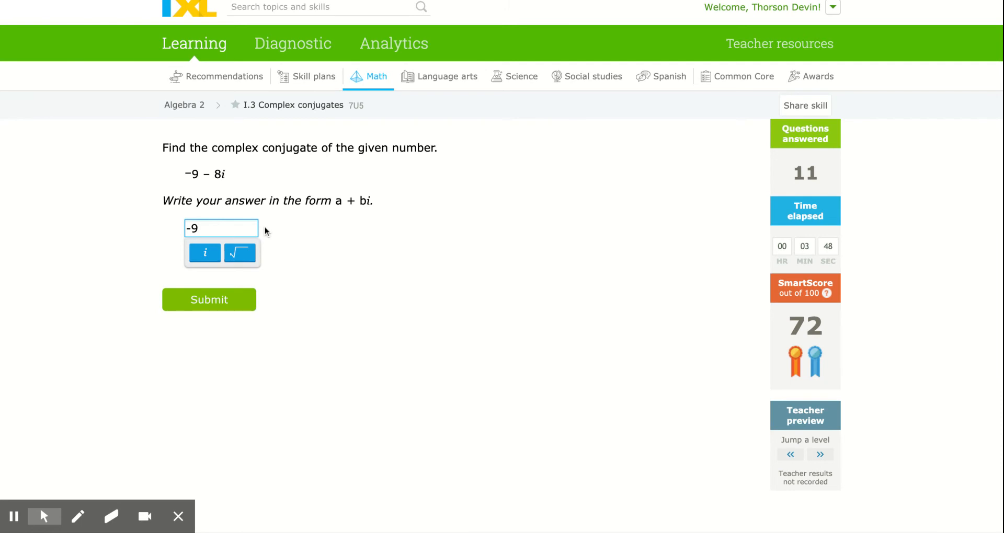
text(+8i)
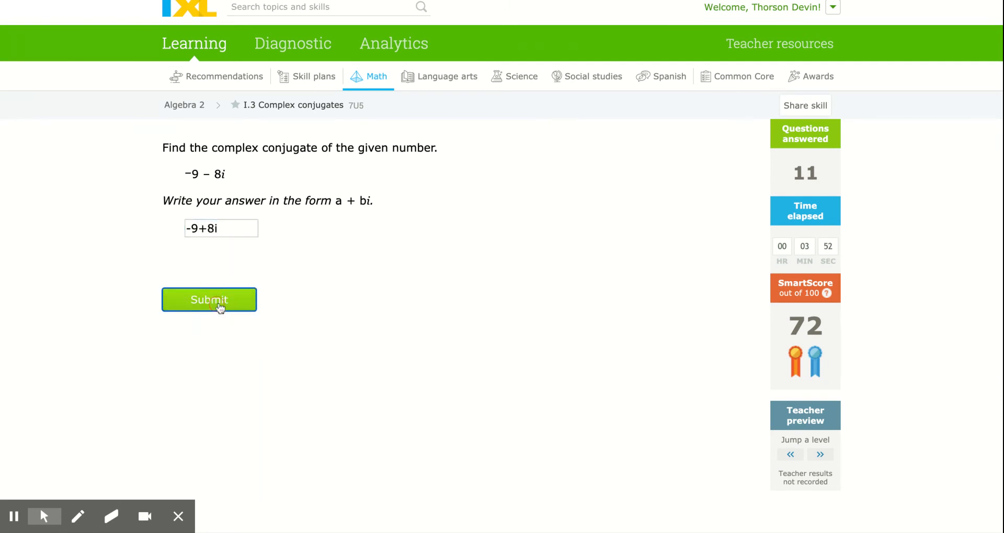
click(208, 299)
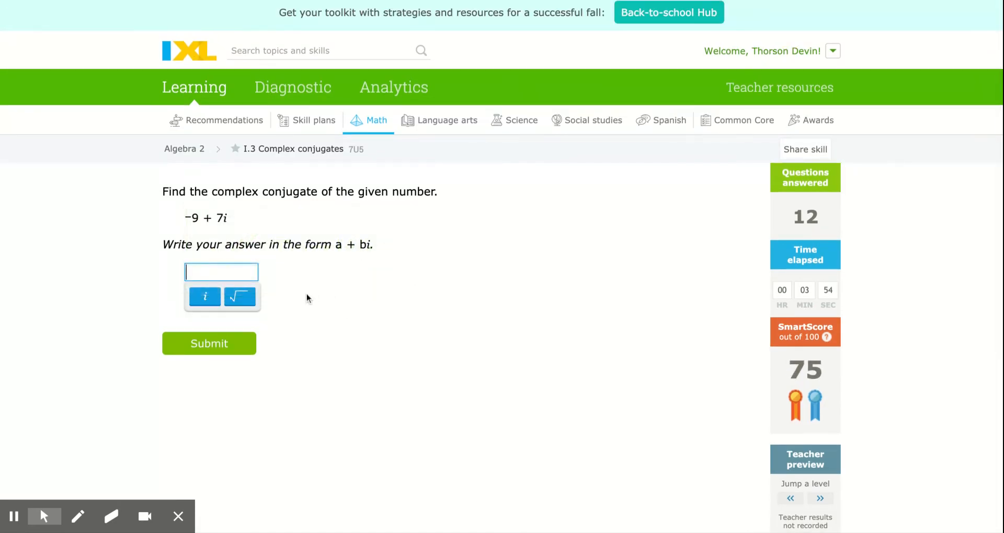
Submit the conjugates −9−7i, −4−4i and −4 for the next three questions.
text(-9)
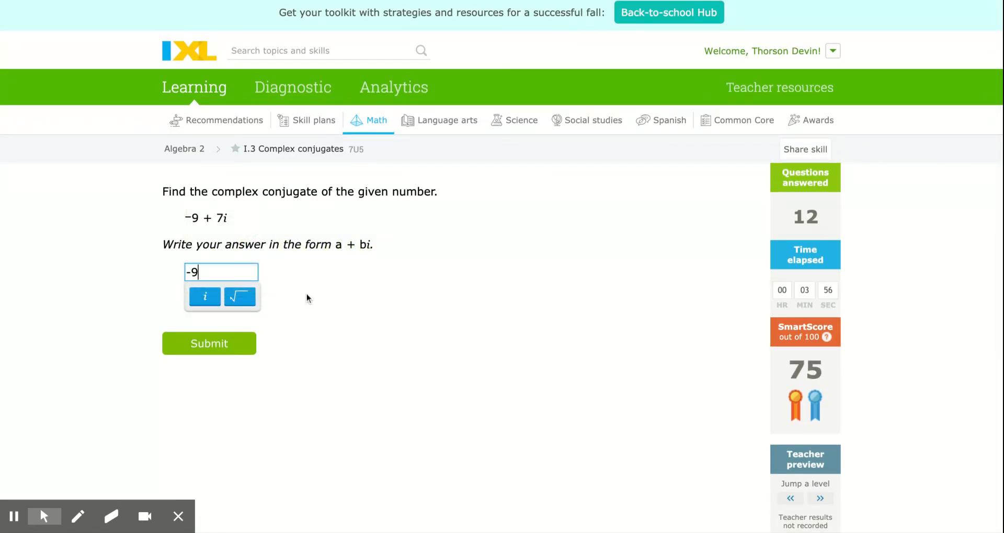
text(-t)
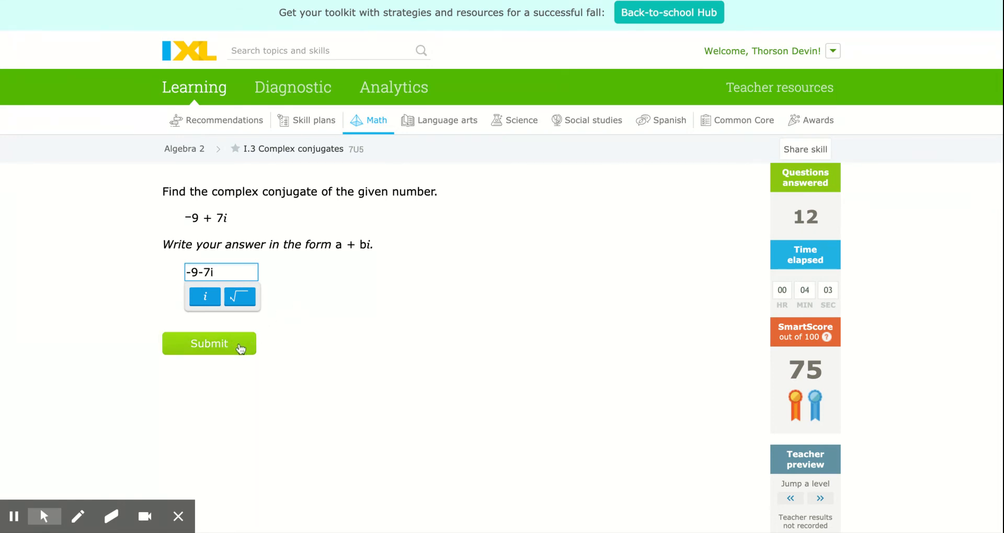
click(209, 343)
text(-4-)
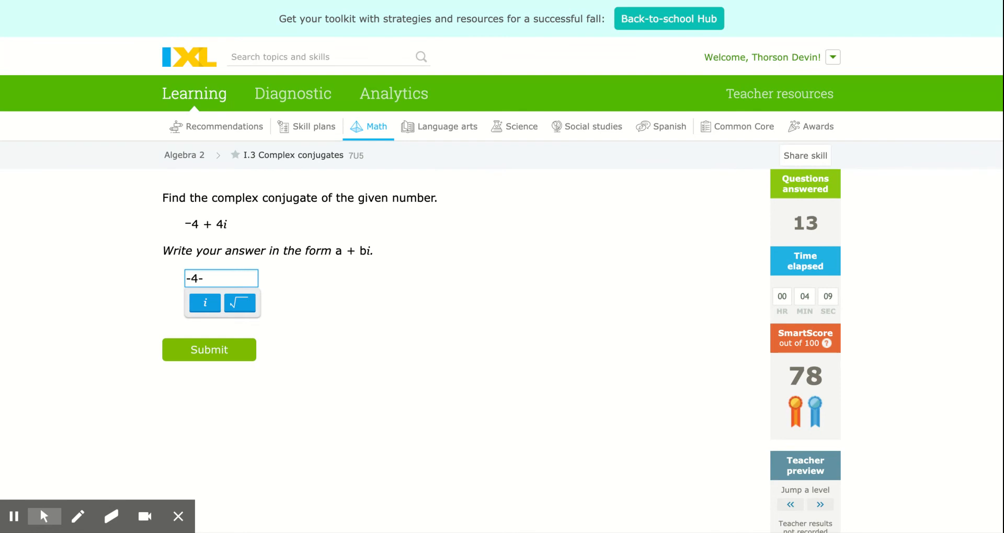
text(4i)
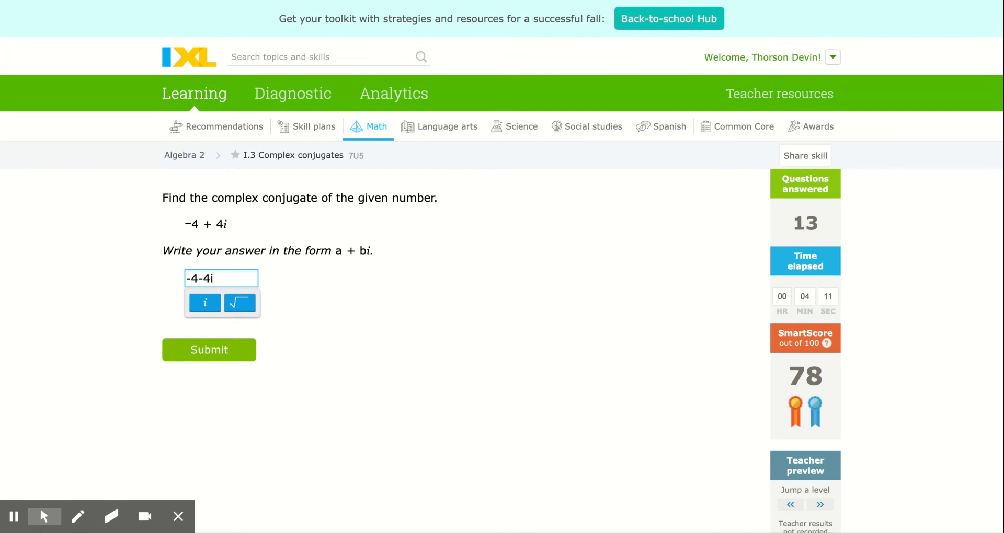
click(209, 349)
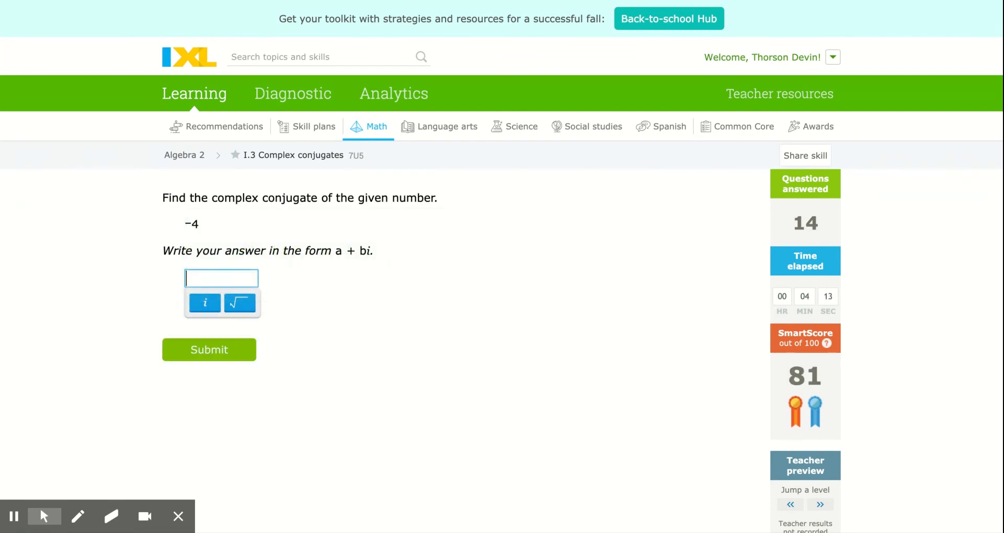
text(-)
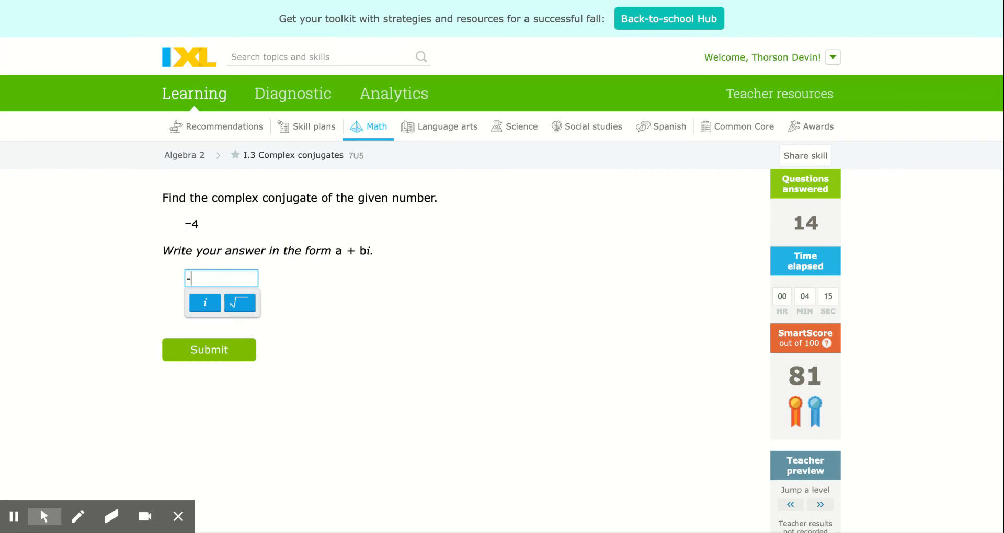
click(209, 349)
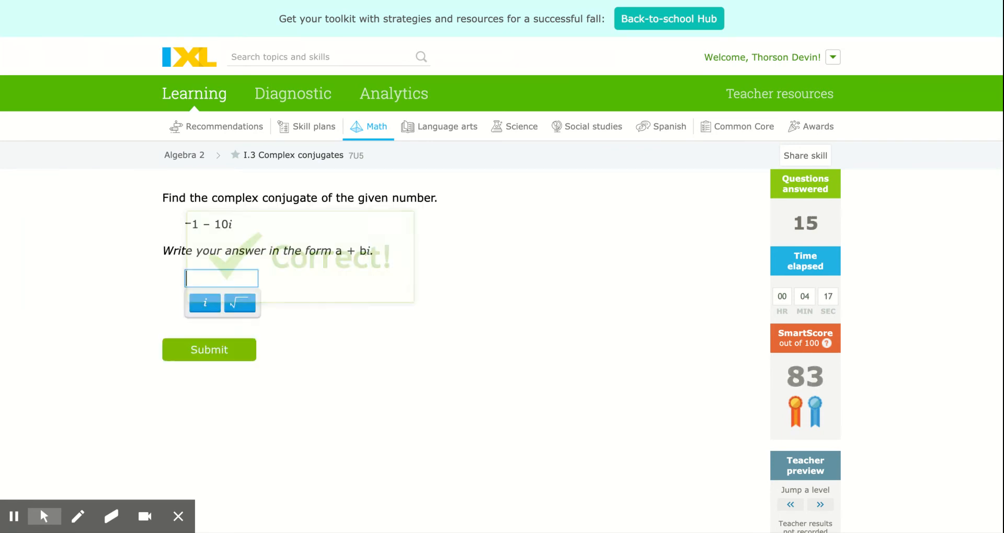
Submit the conjugates −1+10i, 9 and −7+10i for the remaining questions.
text(-1)
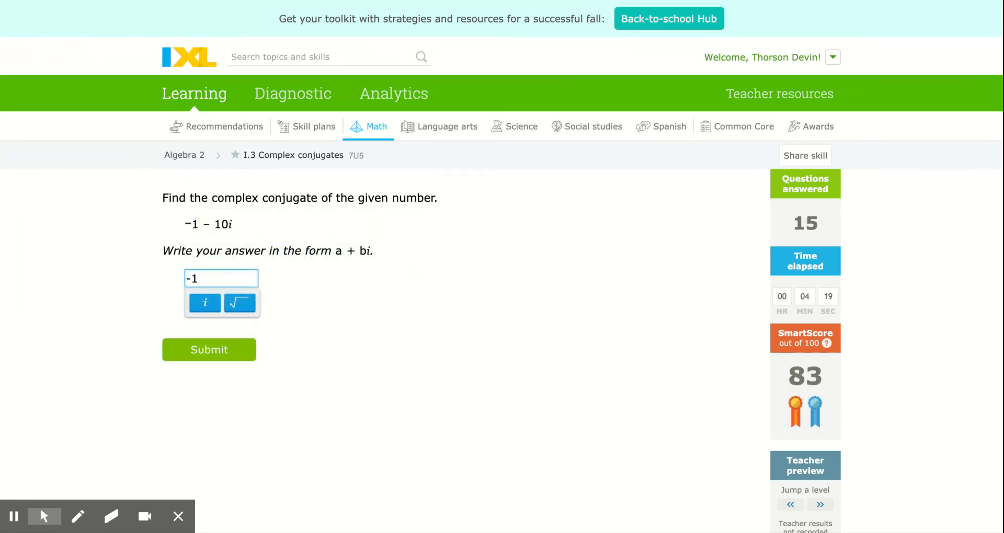
text(+10)
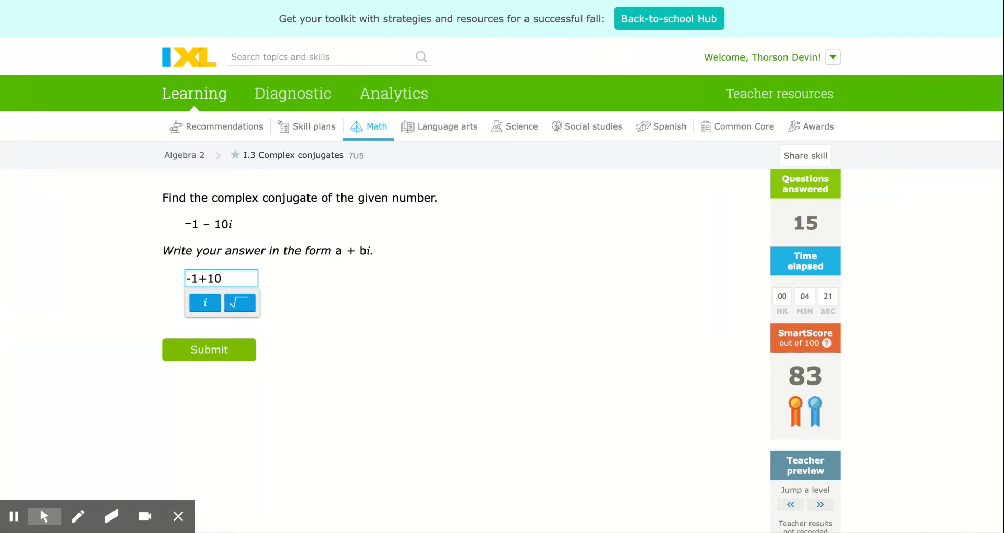
click(208, 349)
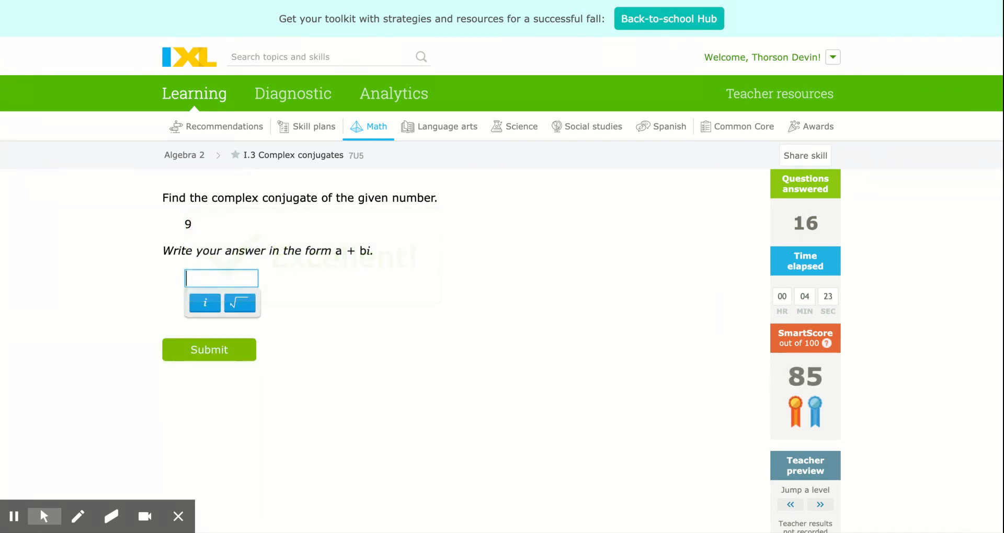
text(9)
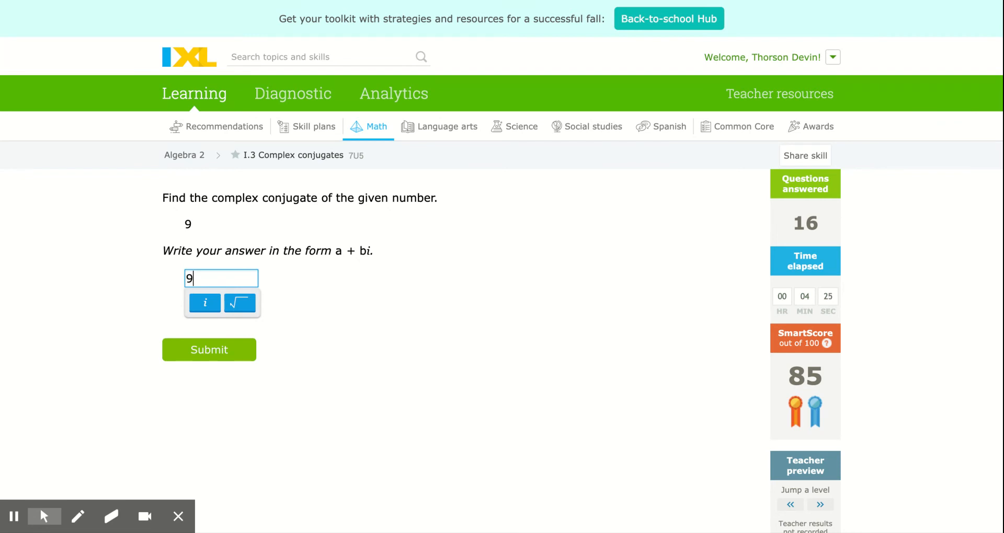
click(210, 350)
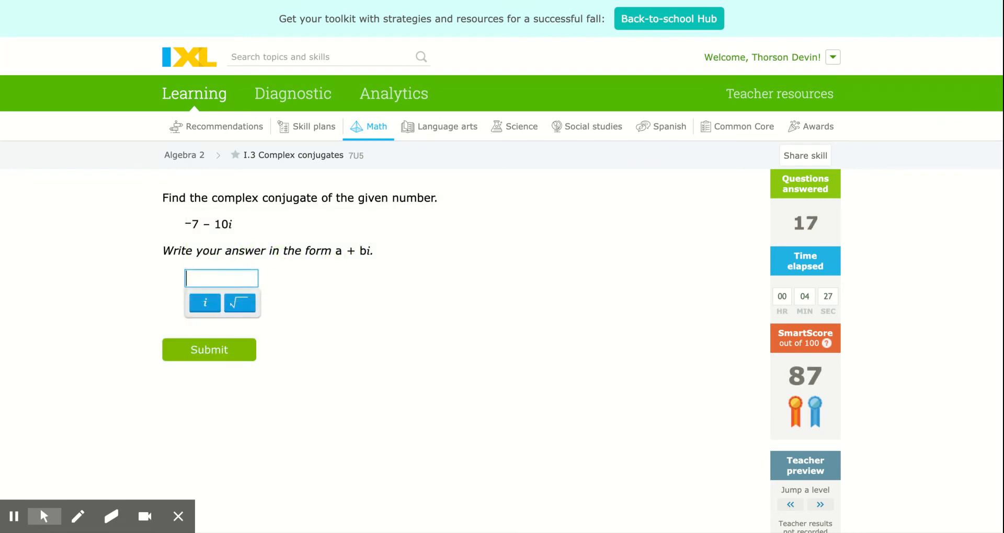
text(-7)
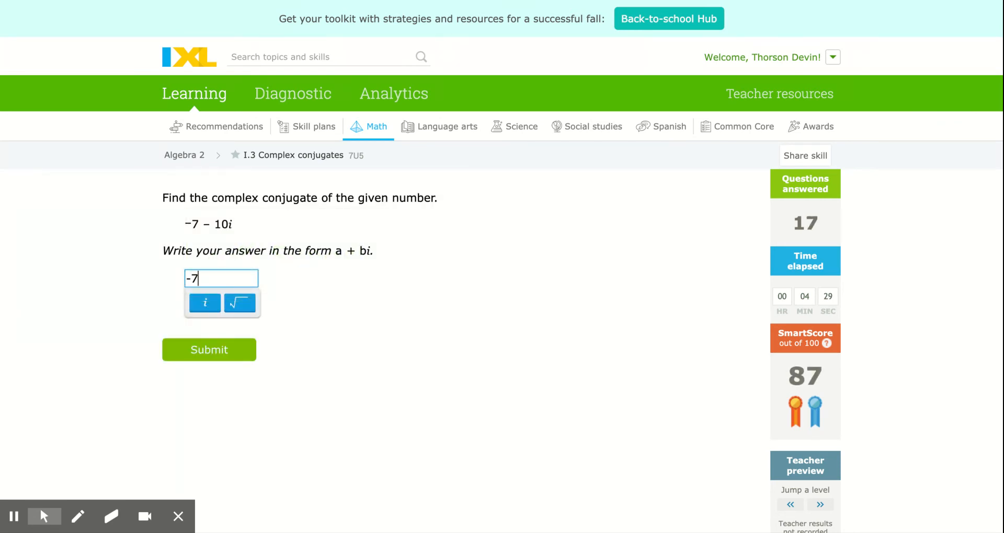
text(+10)
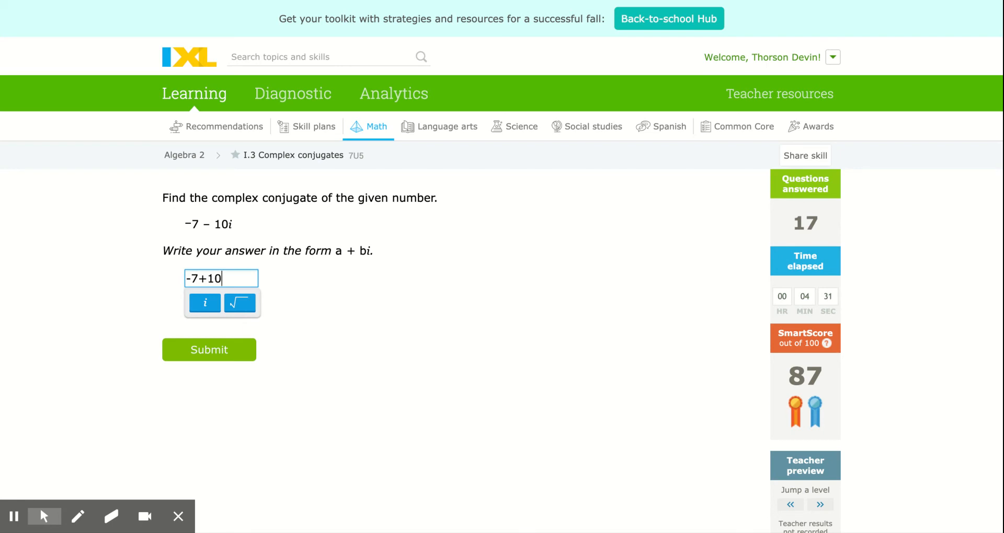
click(208, 350)
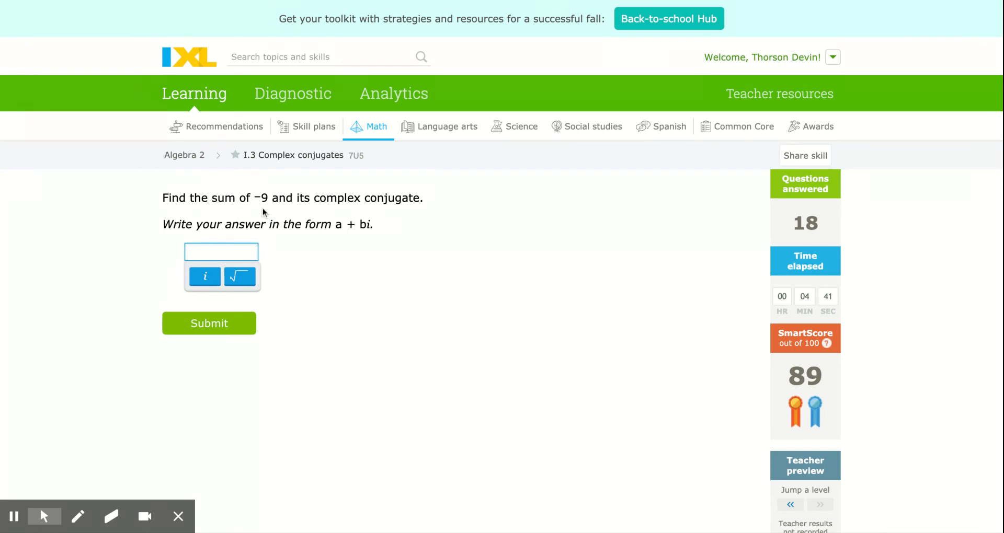
mouse_move(267, 209)
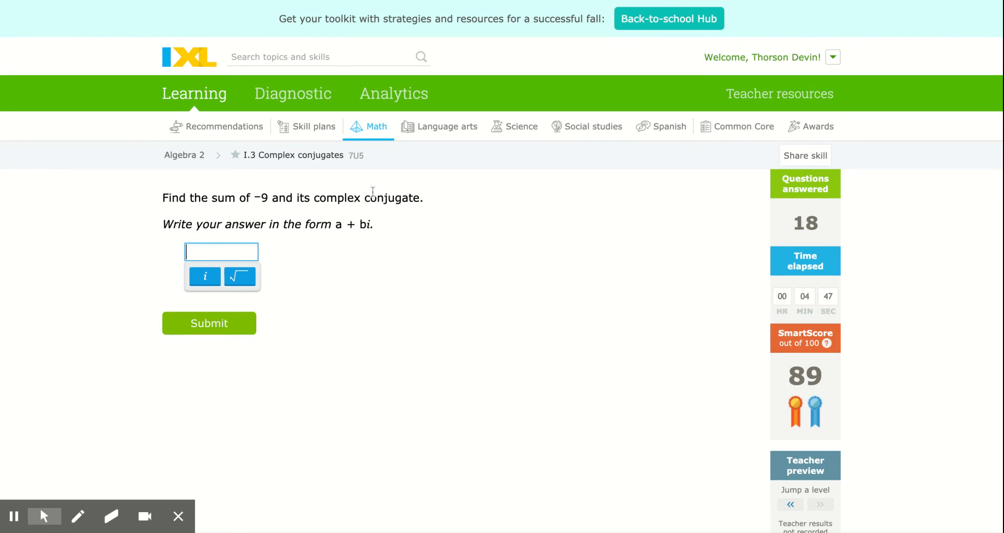
Submit −18 as the sum of −9 and its complex conjugate.
text(-18)
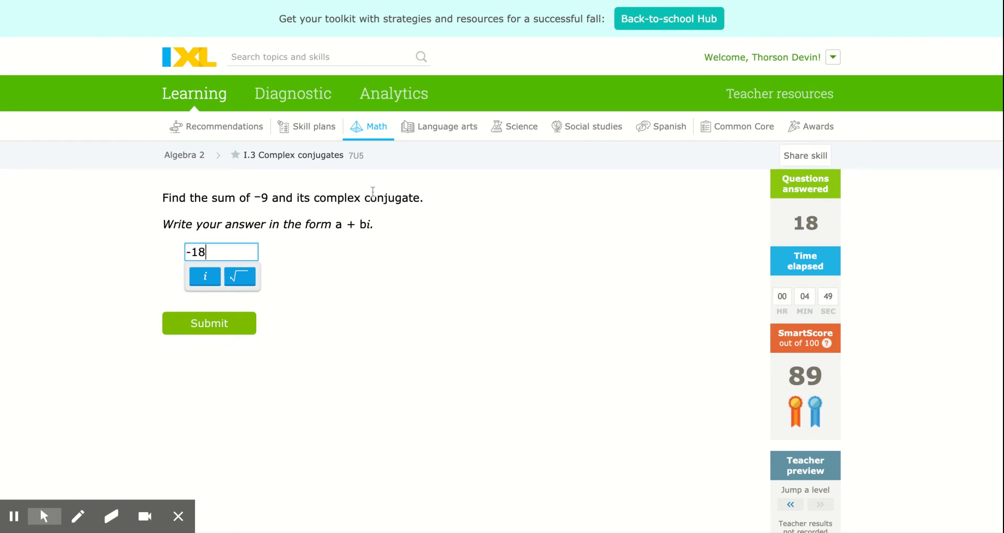
mouse_move(257, 211)
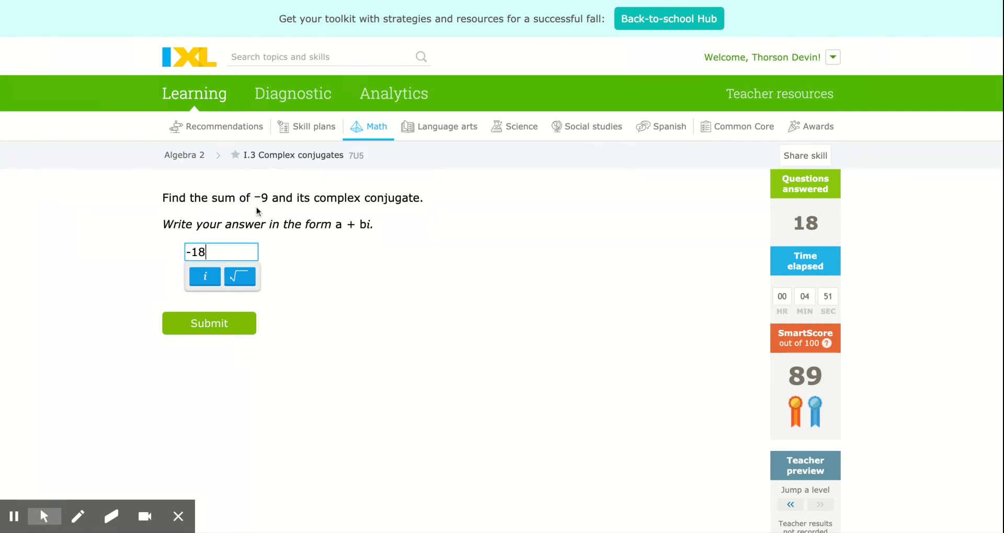
click(209, 323)
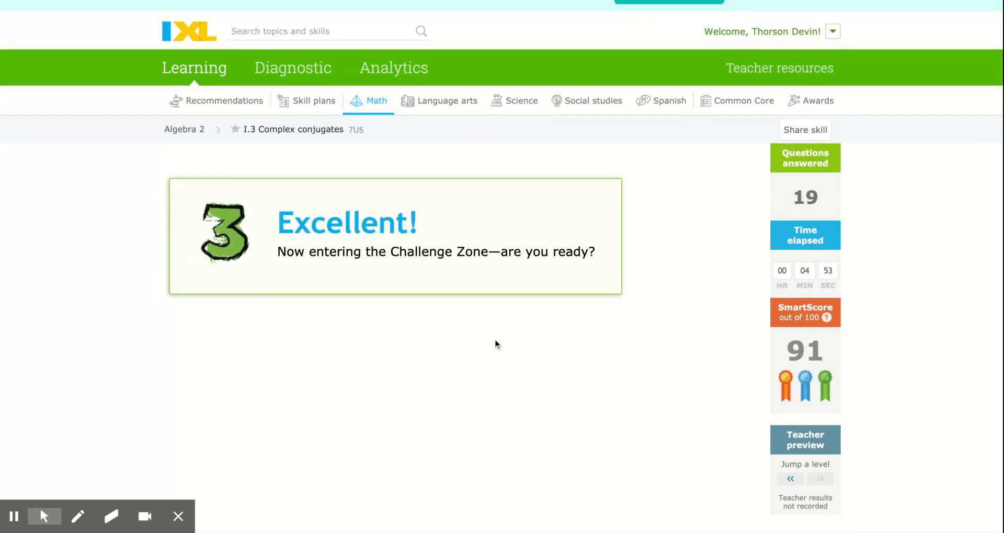
Submit −18 again for the repeated −9 sum question, reaching SmartScore 92.
scroll(down, 3)
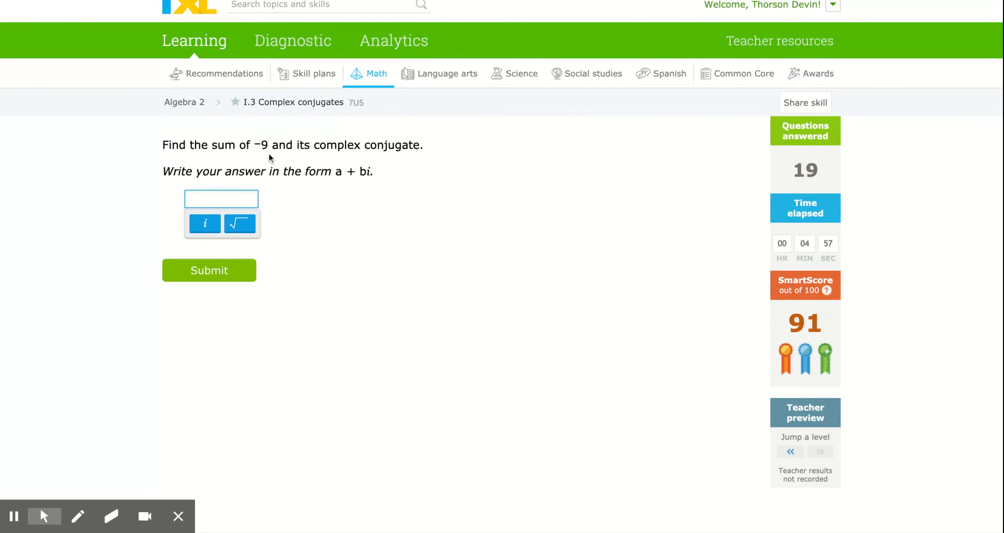
mouse_move(286, 133)
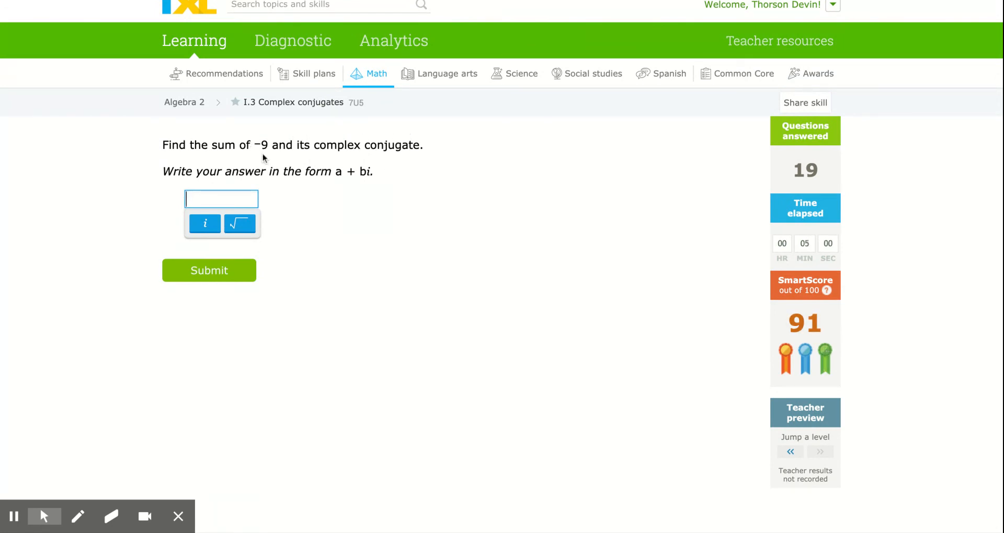
mouse_move(525, 207)
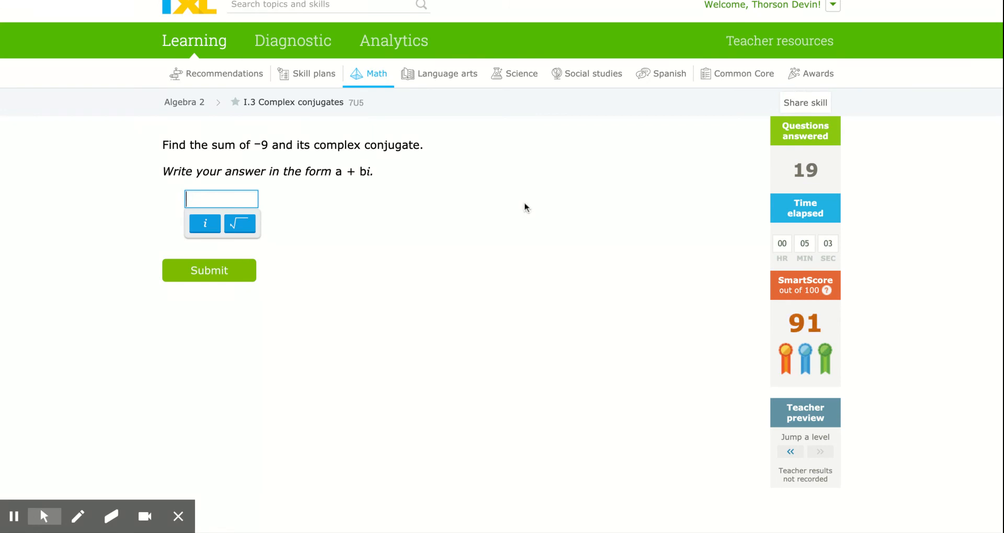
text(-18)
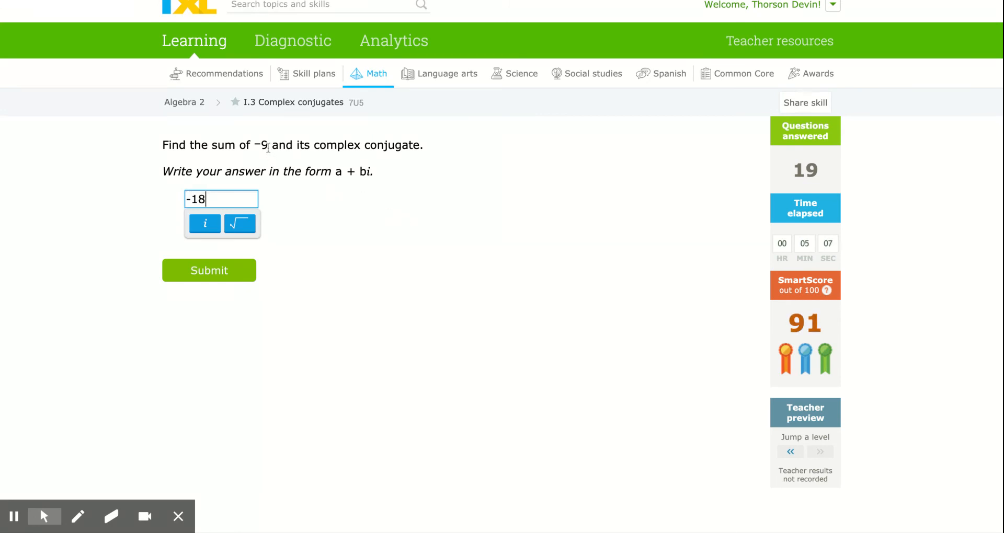
click(209, 271)
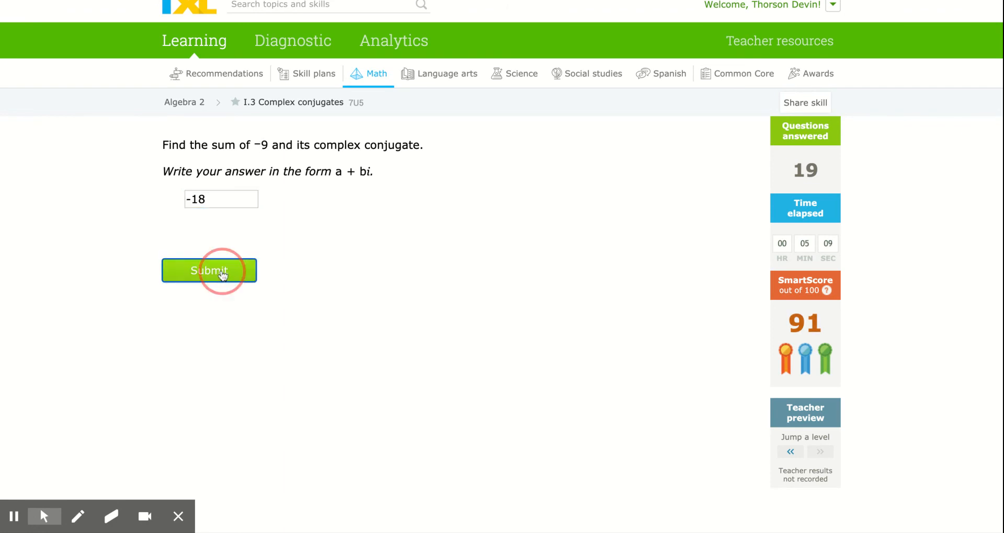
click(208, 270)
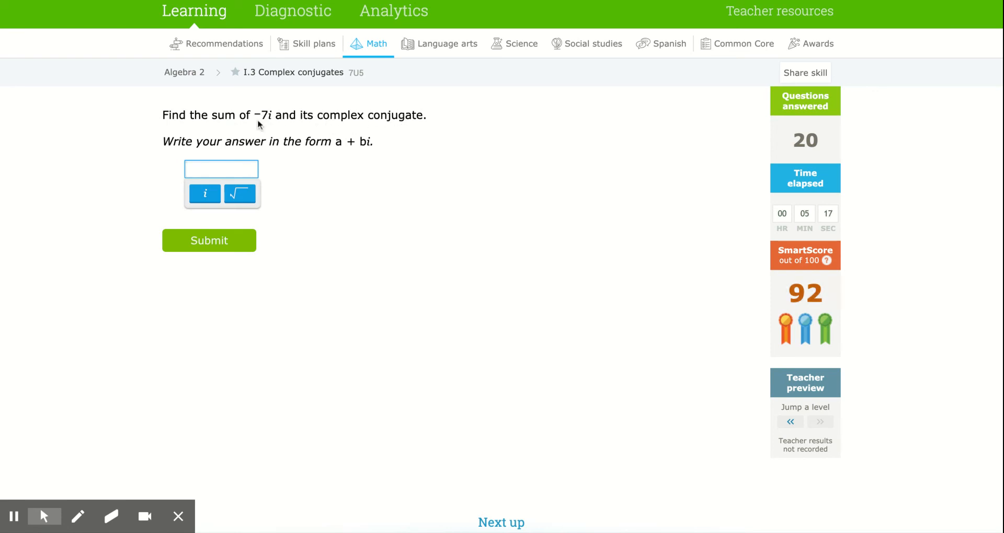
mouse_move(271, 134)
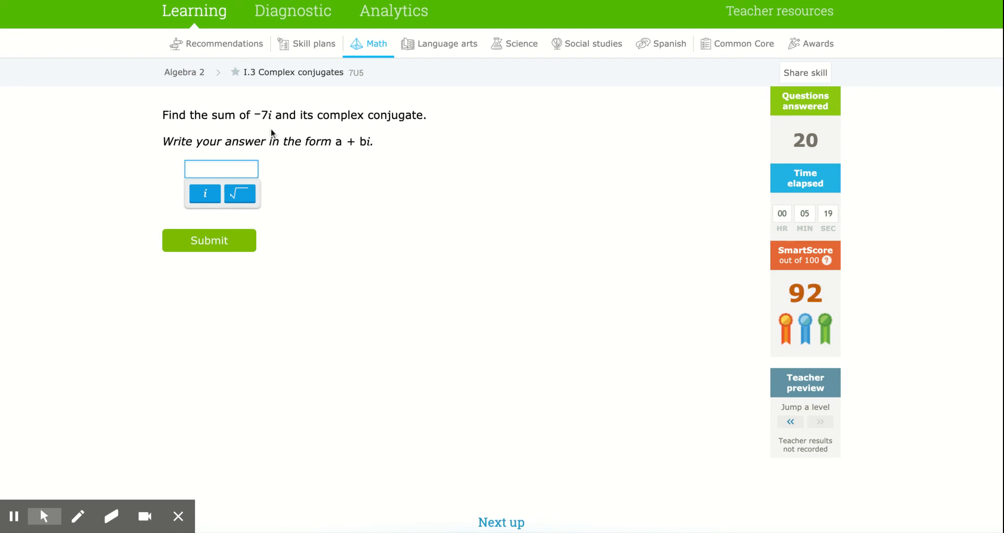
Submit the sums 0, 6 and −6 for the −7i, 3 − 2i and −3 + 2i questions.
text(0)
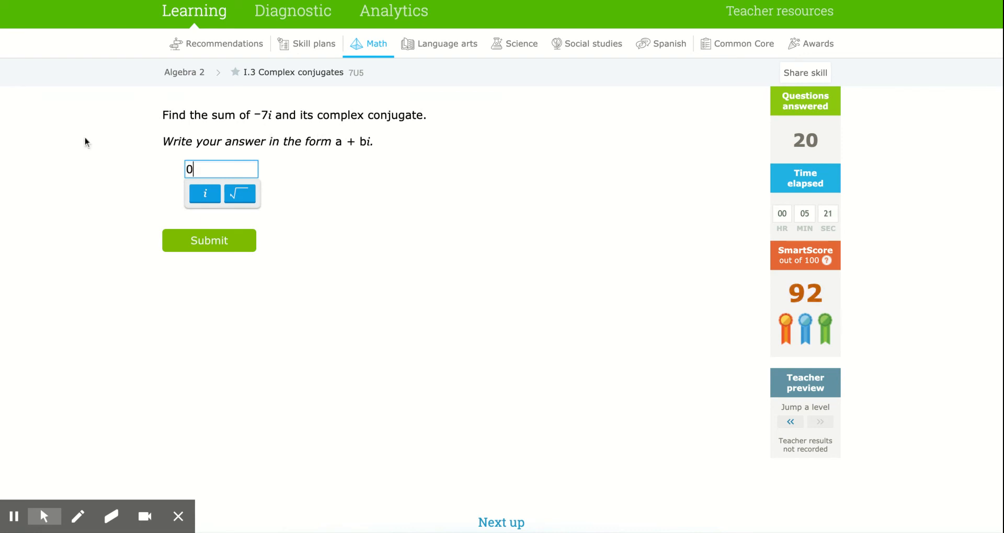
click(208, 240)
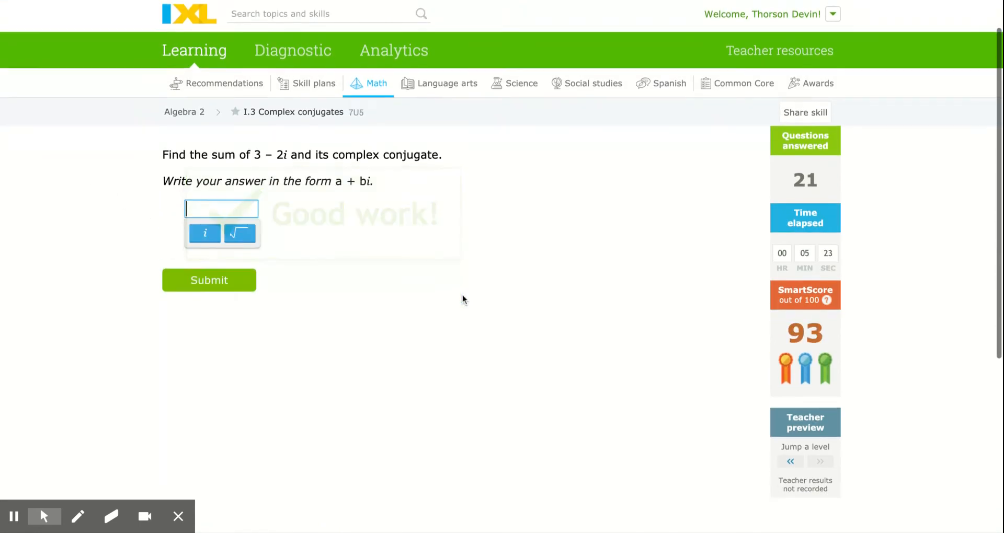
scroll(down, 3)
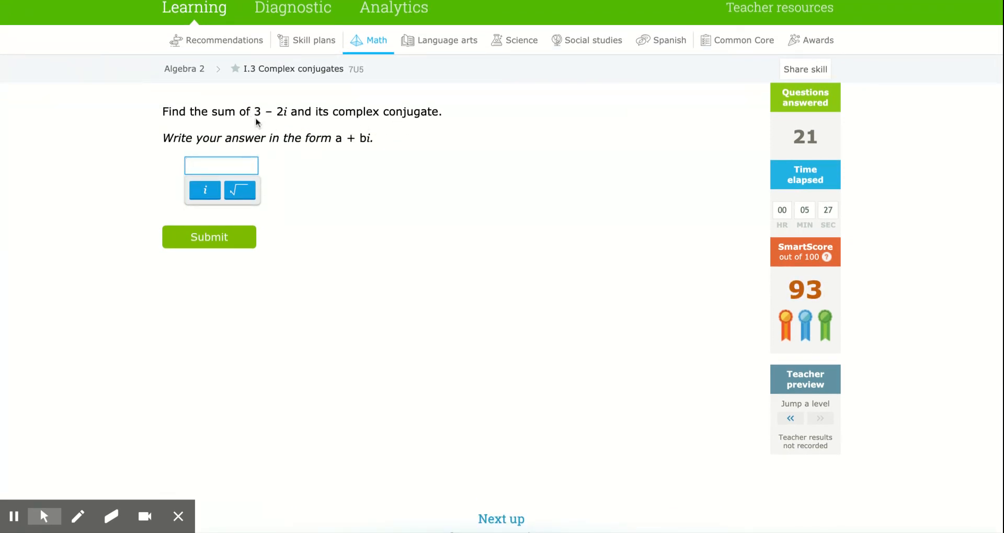
text(6)
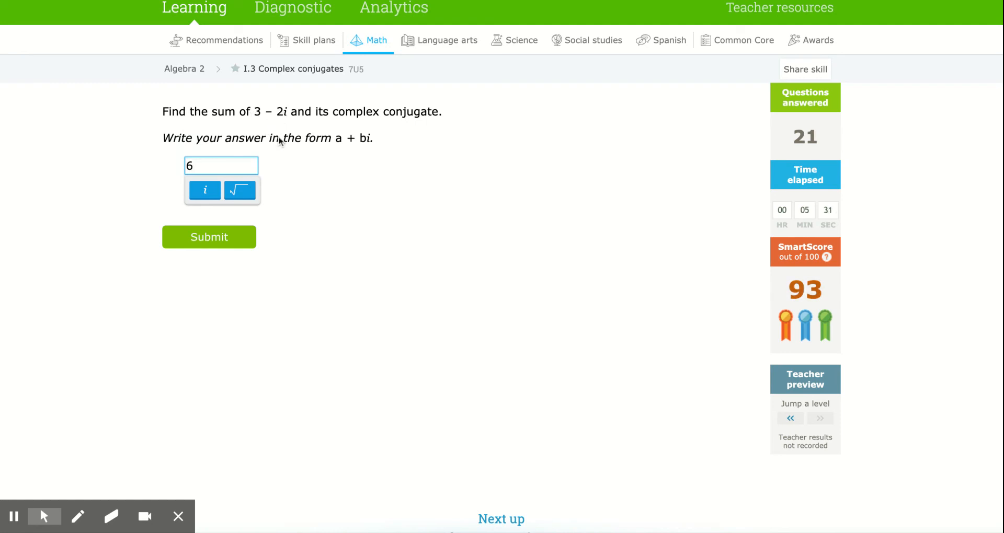
click(209, 236)
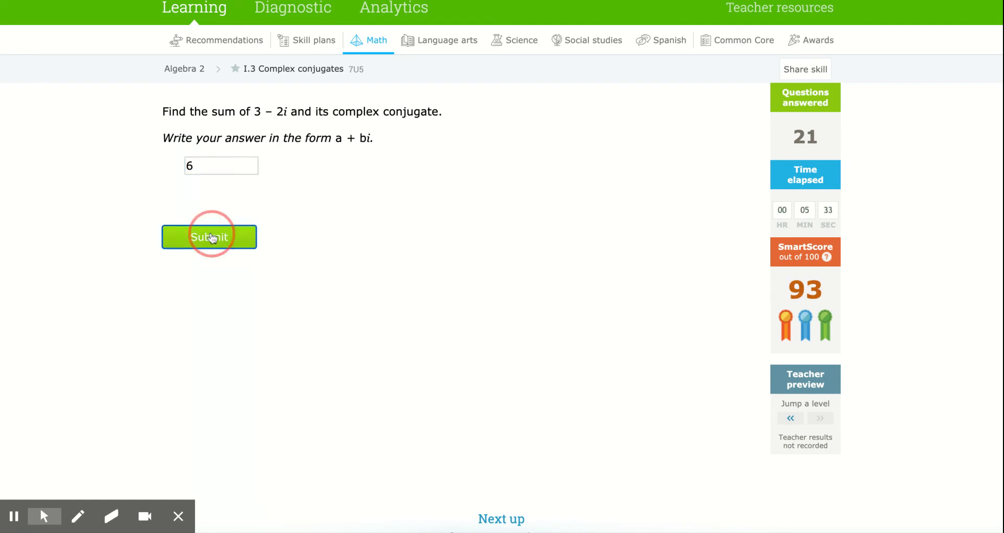
click(209, 236)
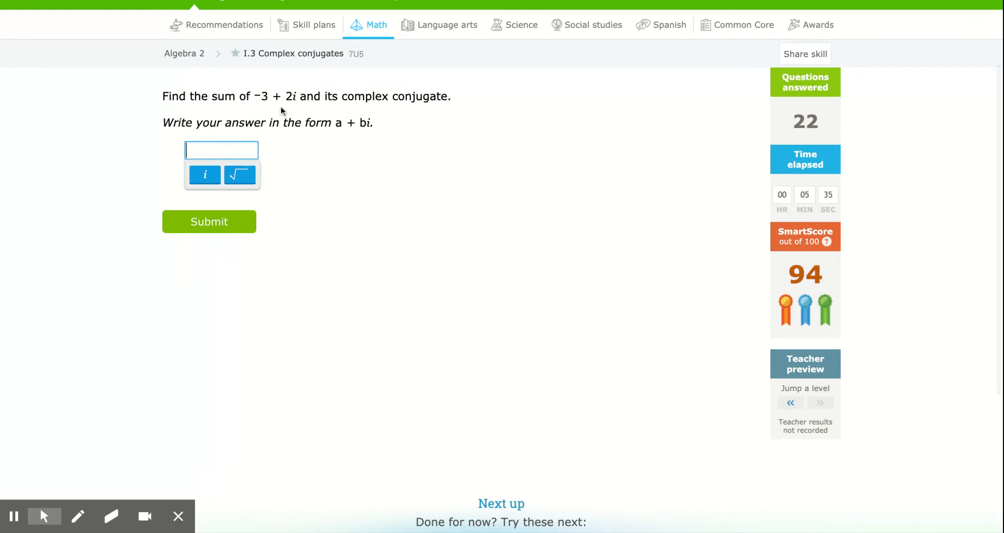
mouse_move(320, 93)
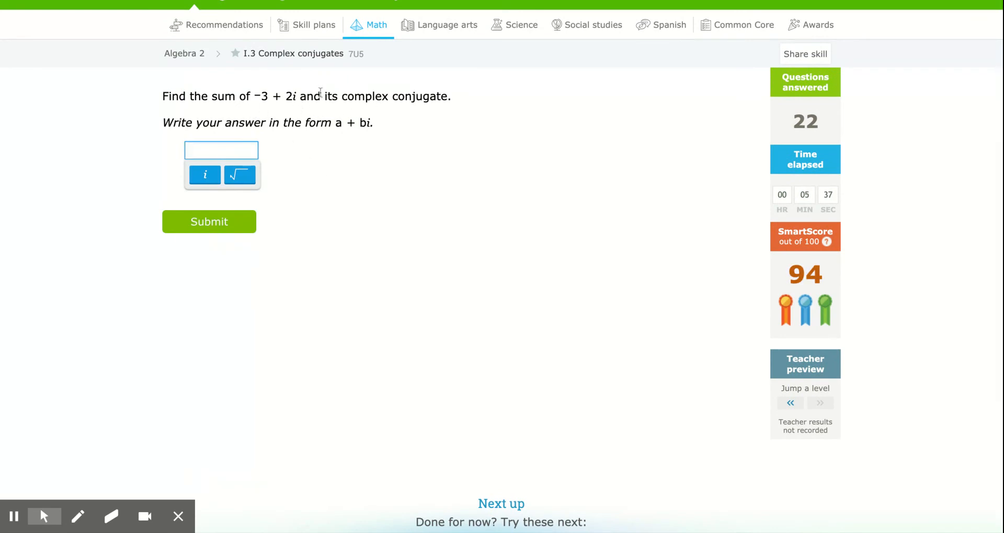
text(-)
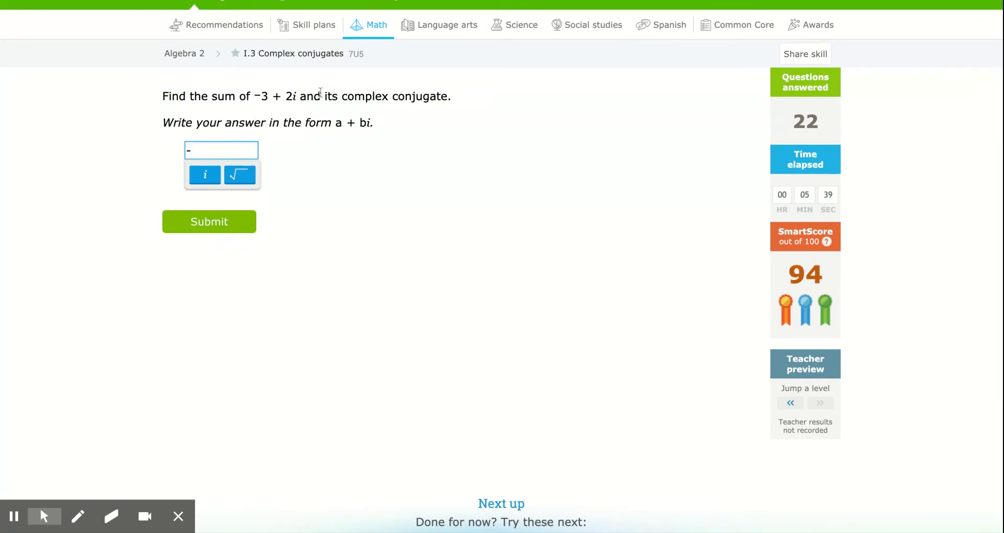
text(6)
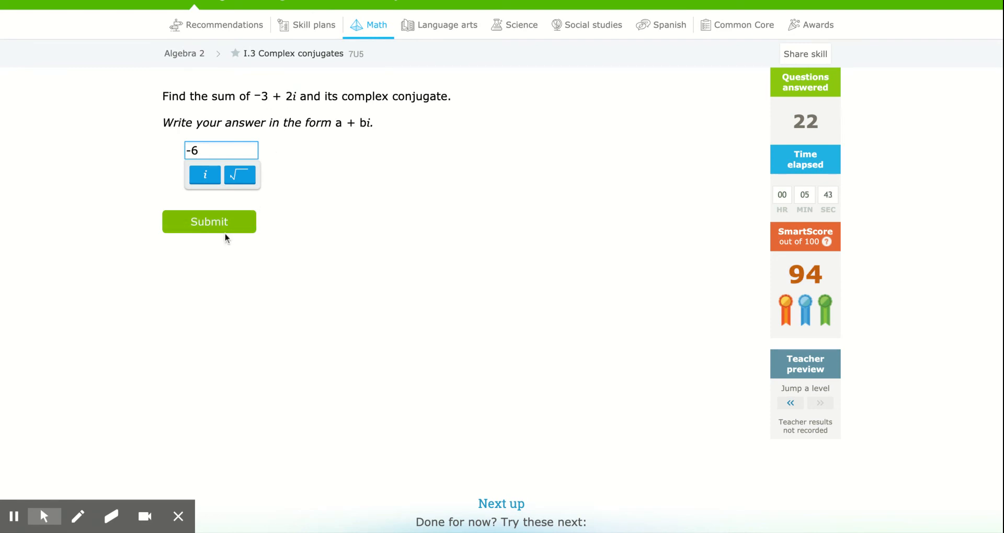
click(208, 222)
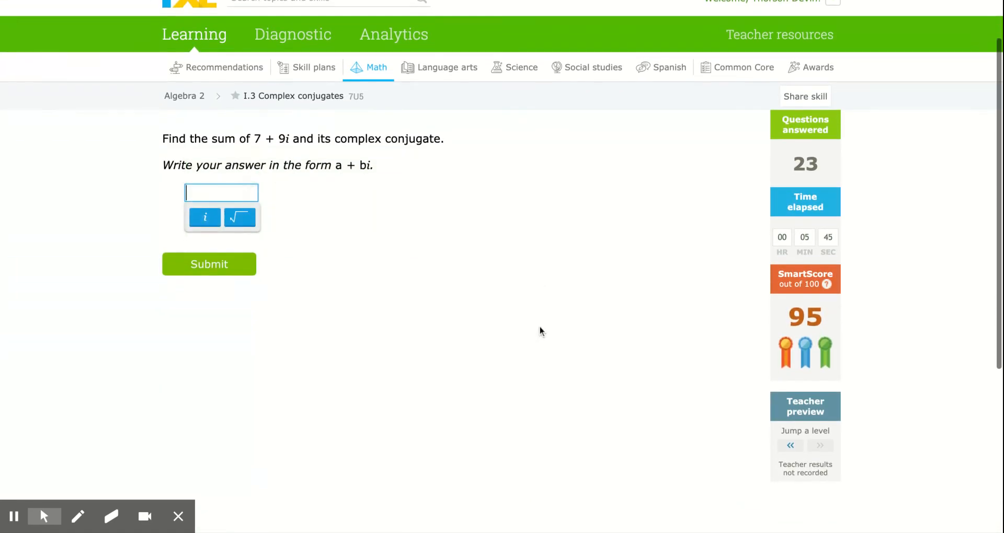
Submit the sums 14, 6 and 4 for the 7 + 9i, 3 + 6i and 2 − 9i questions.
scroll(down, 3)
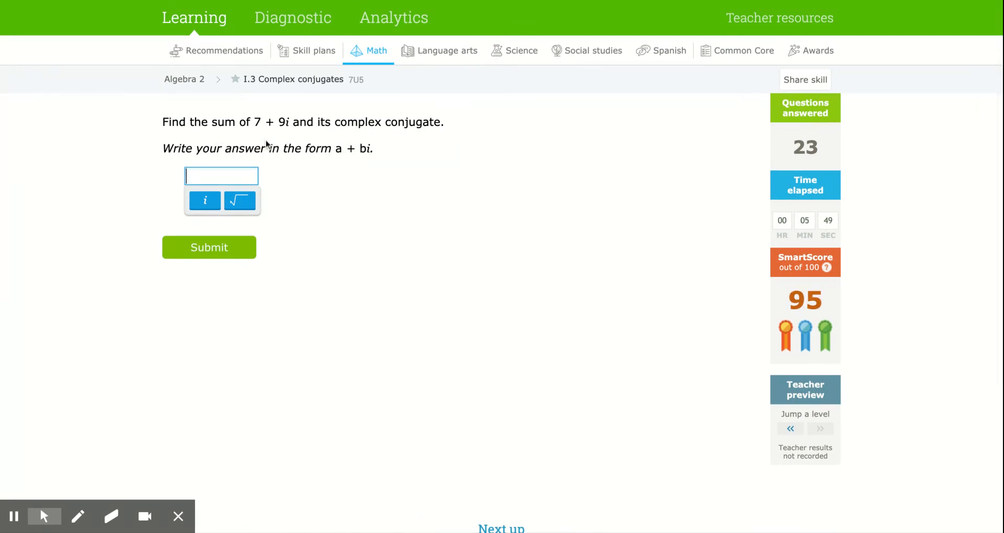
text(14)
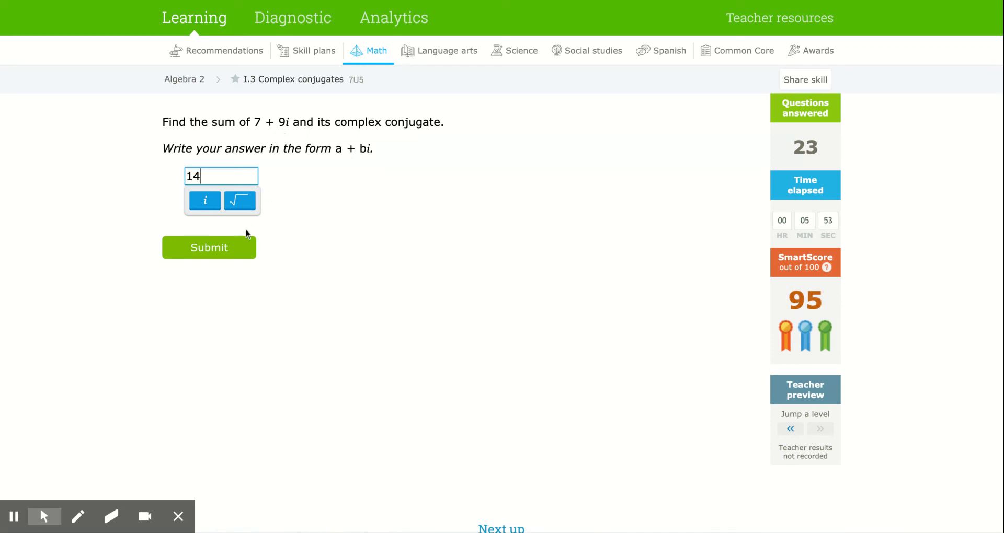
click(208, 247)
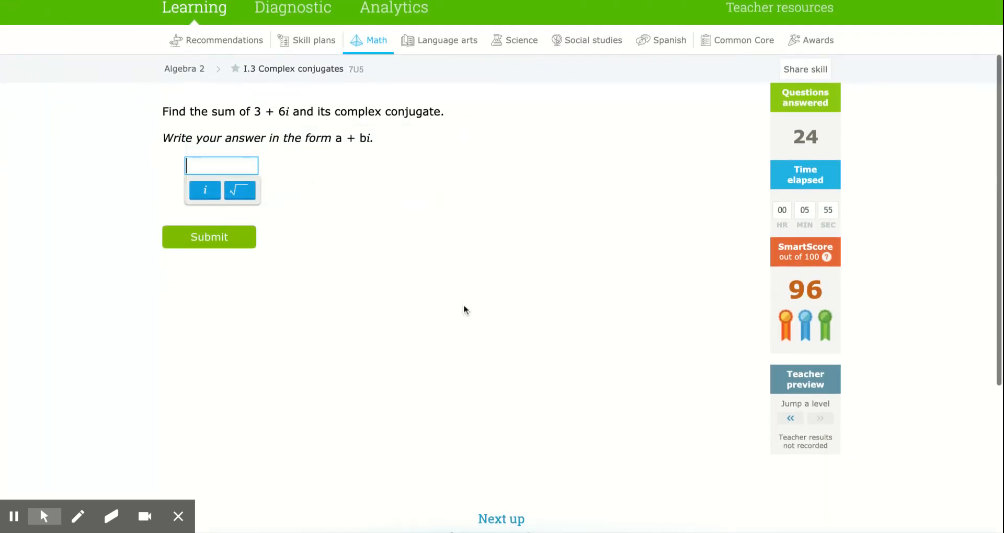
text(6)
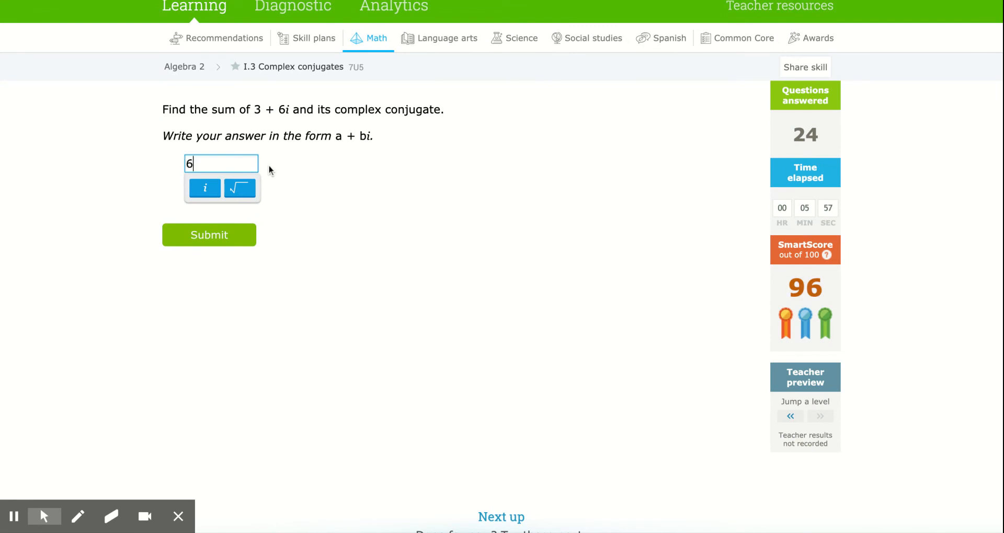
click(209, 234)
text(4)
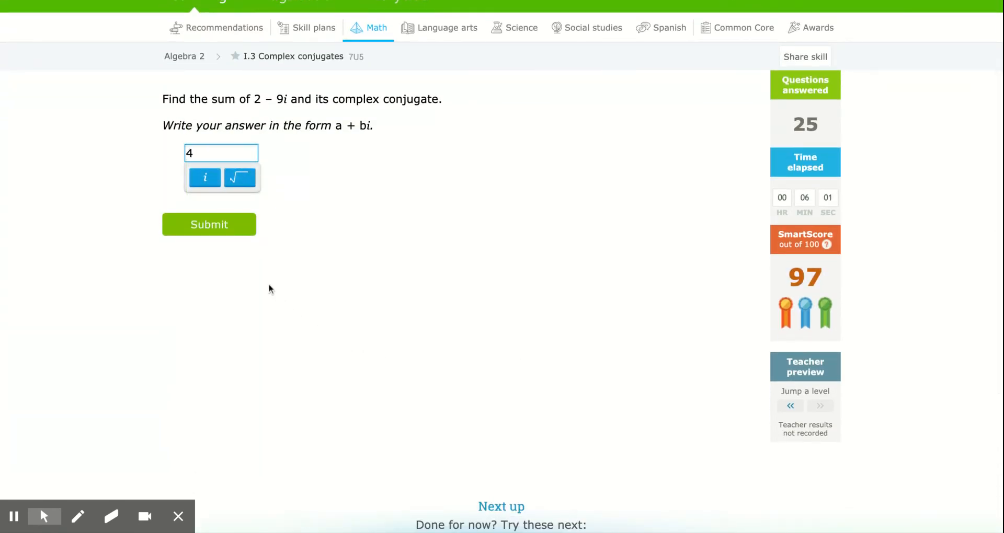
click(208, 223)
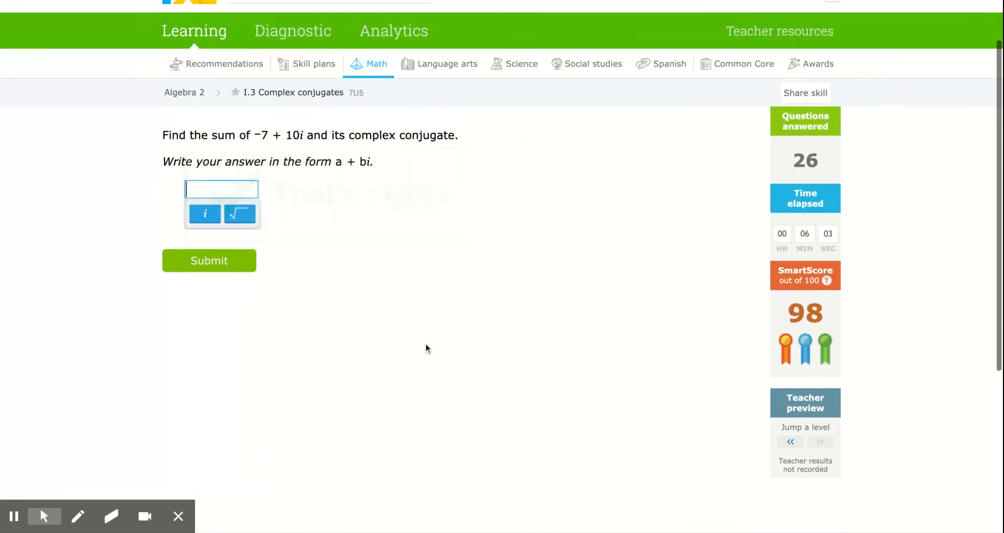
Submit −14 for −7 + 10i and the final answer 4 to reach SmartScore 100.
text(-14)
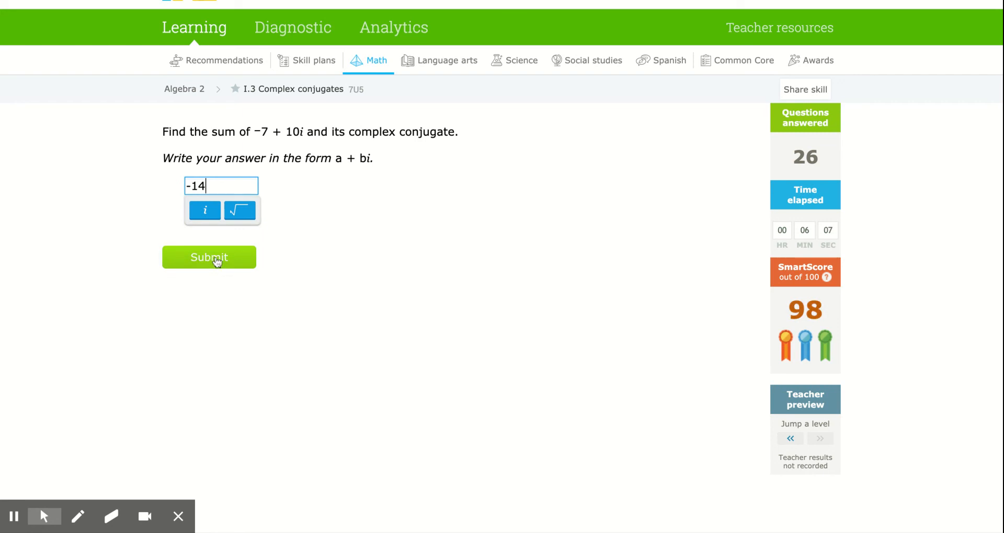
click(209, 257)
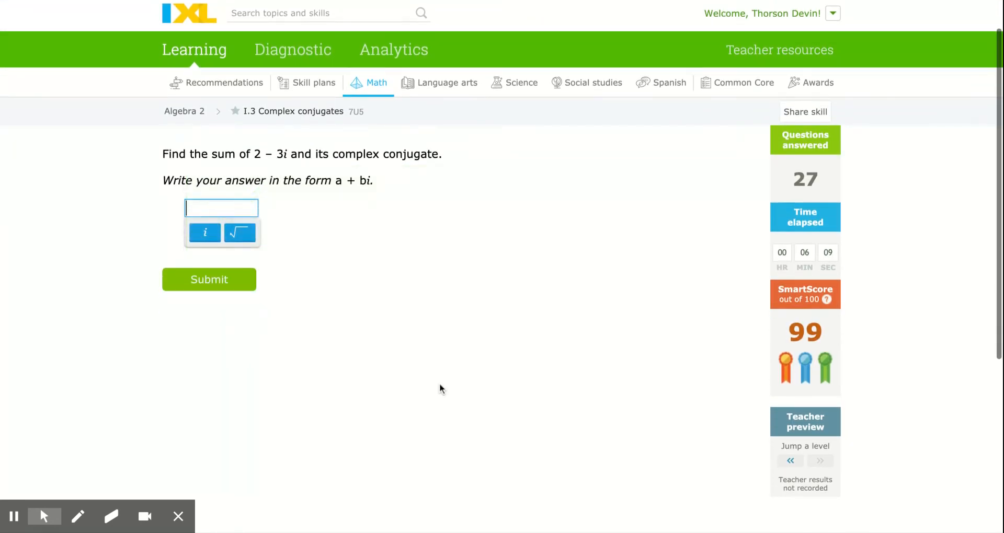
text(4)
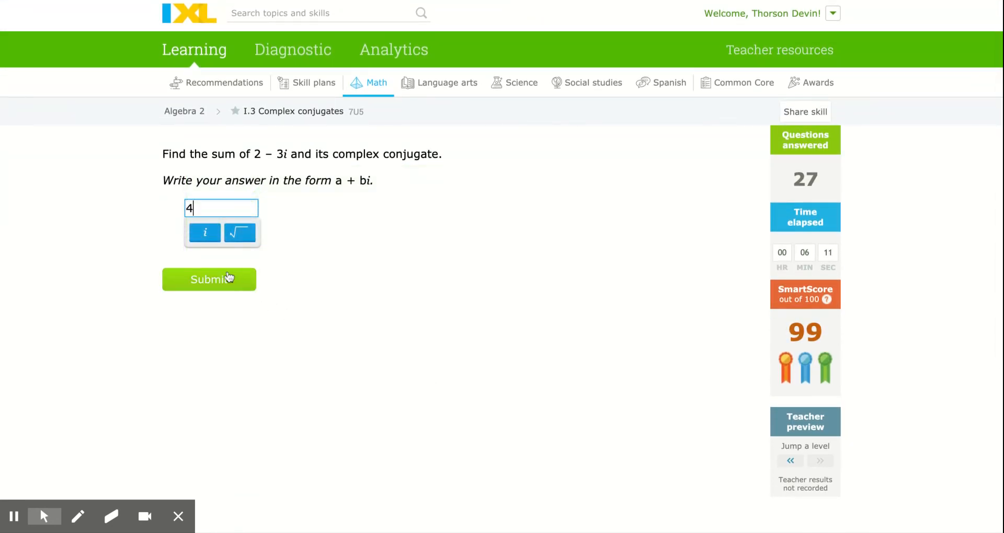
click(208, 279)
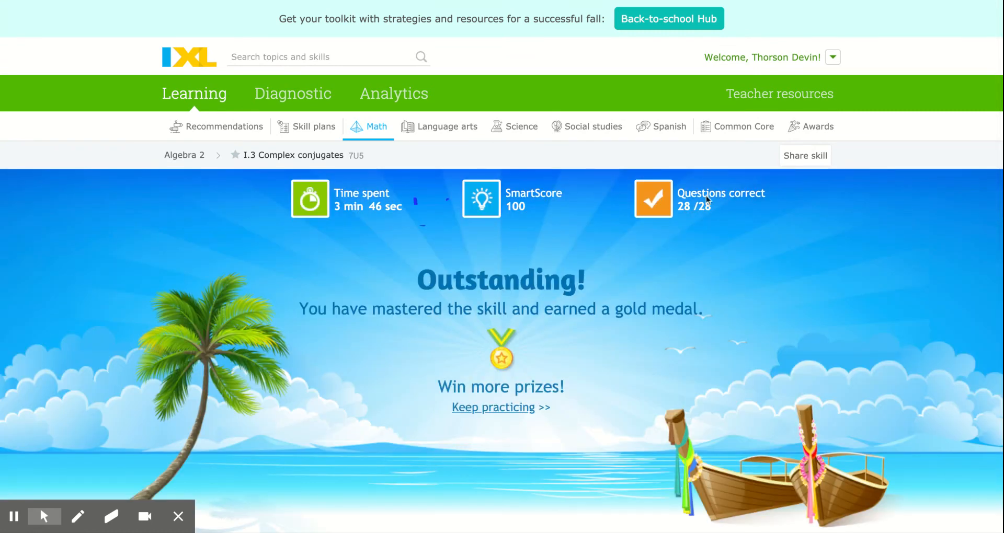
mouse_move(832, 4)
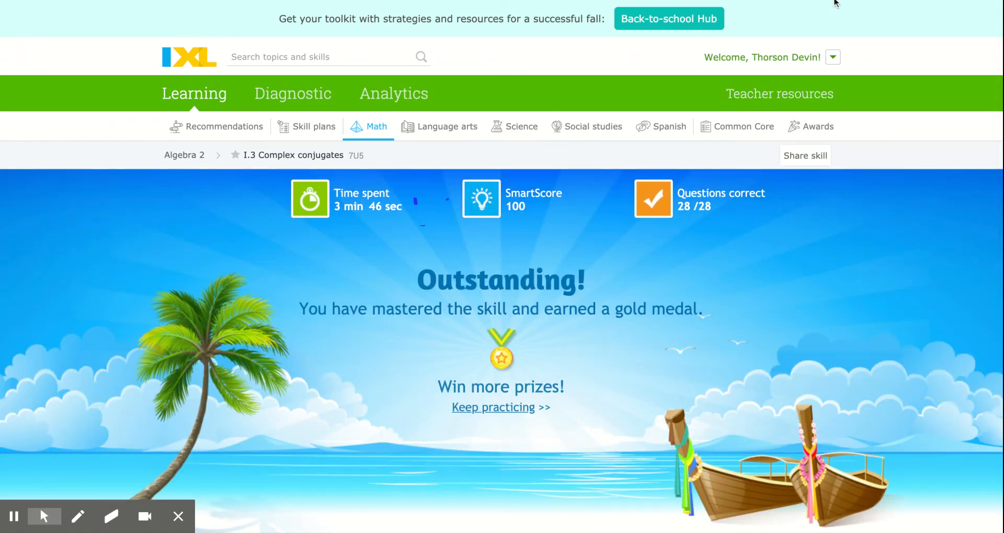